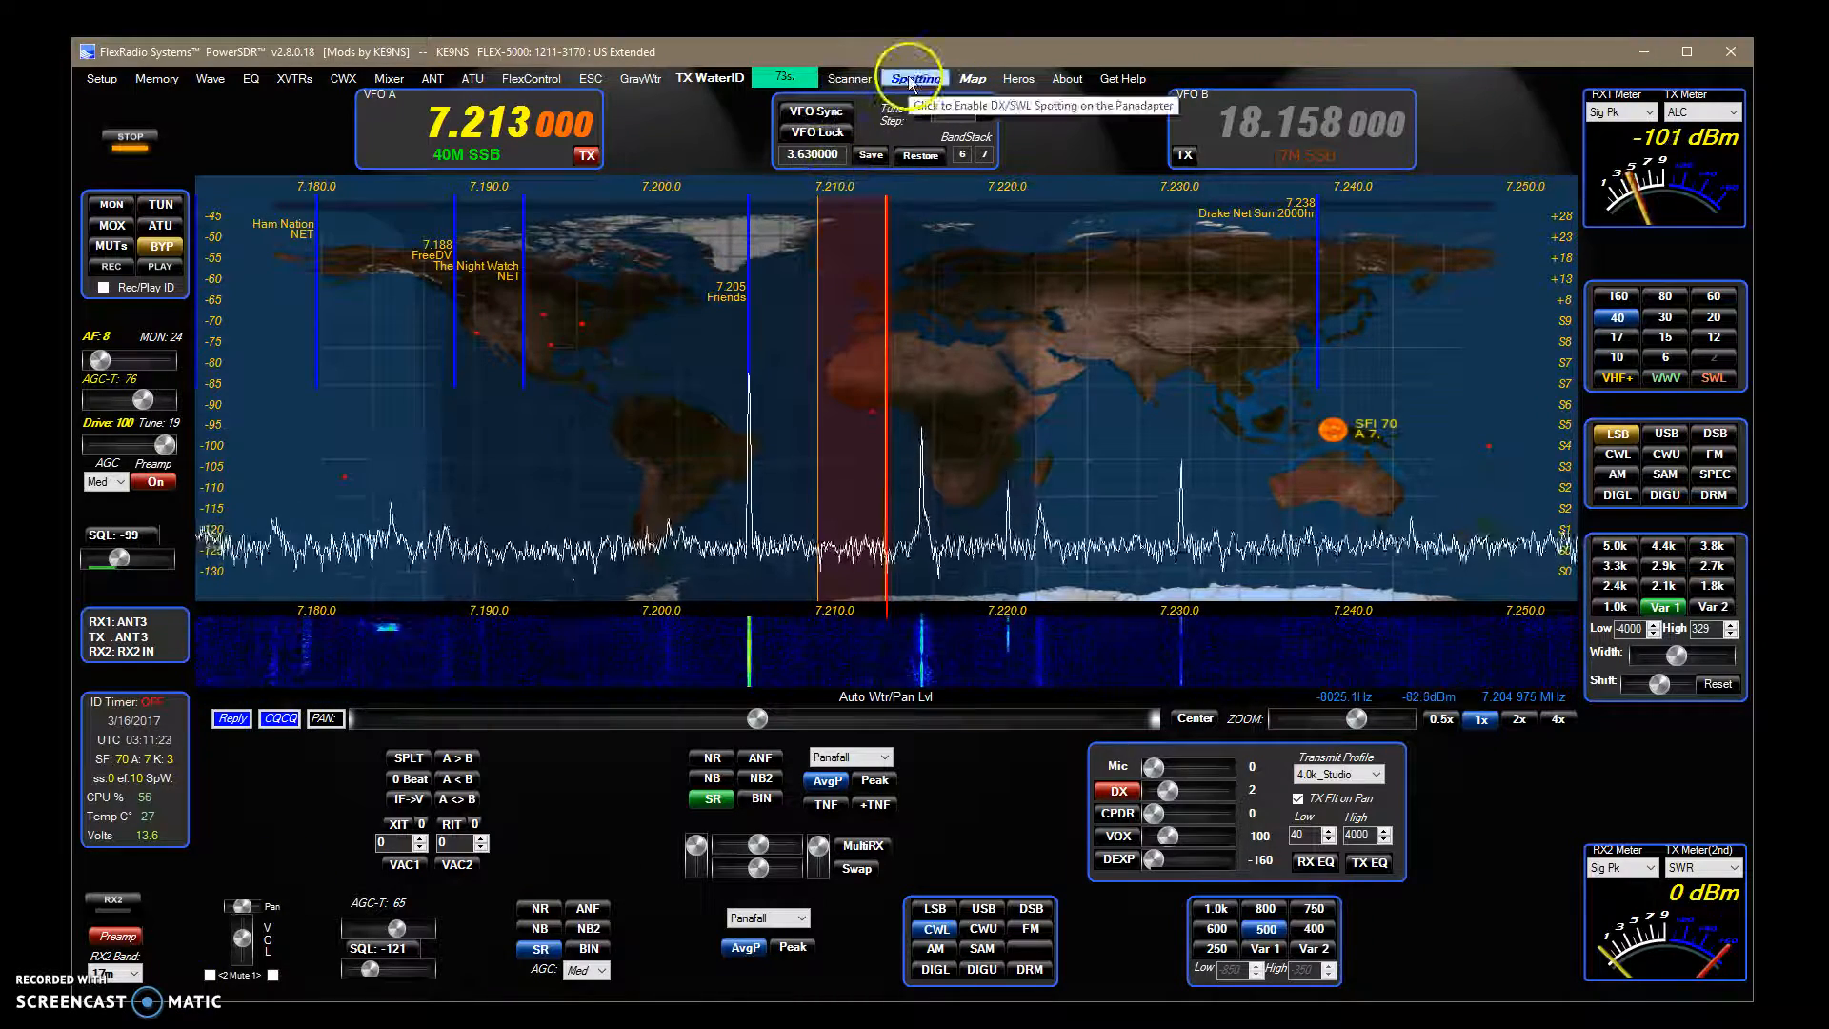
Open the DX/SWL Spotter window and select the k1rfi.com:7300 cluster
click(915, 78)
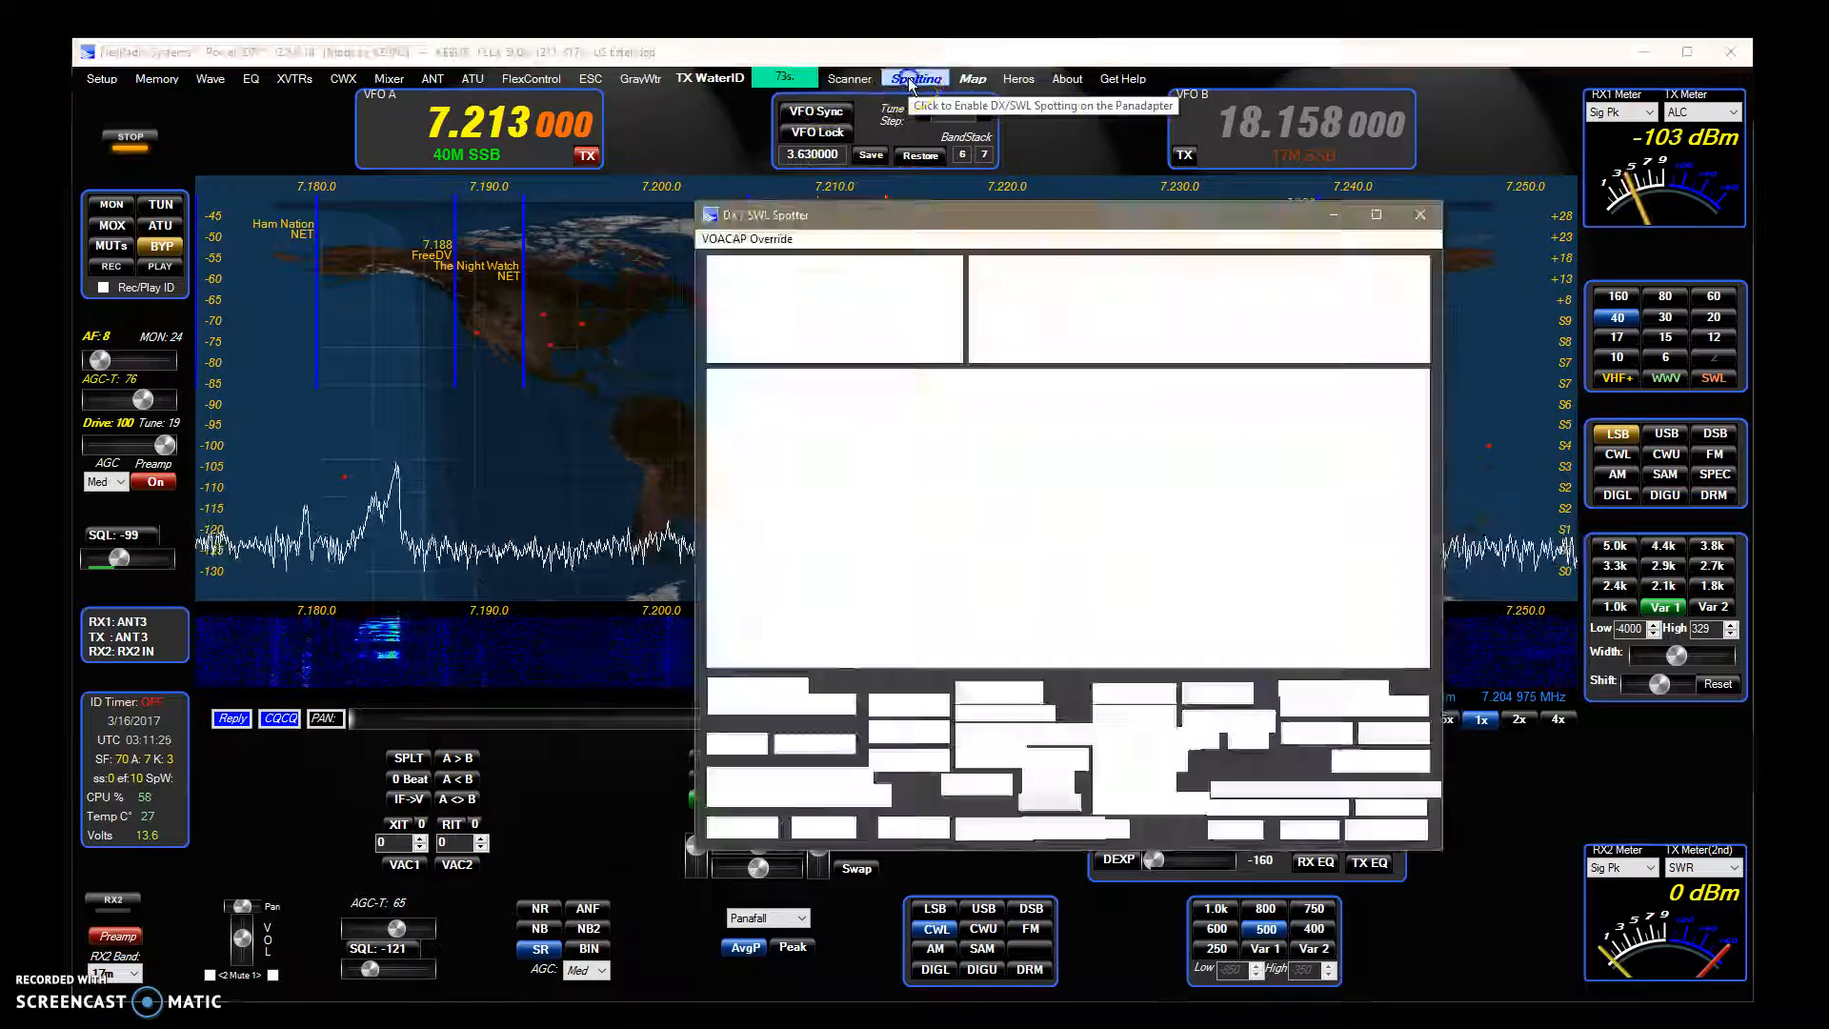
click(915, 79)
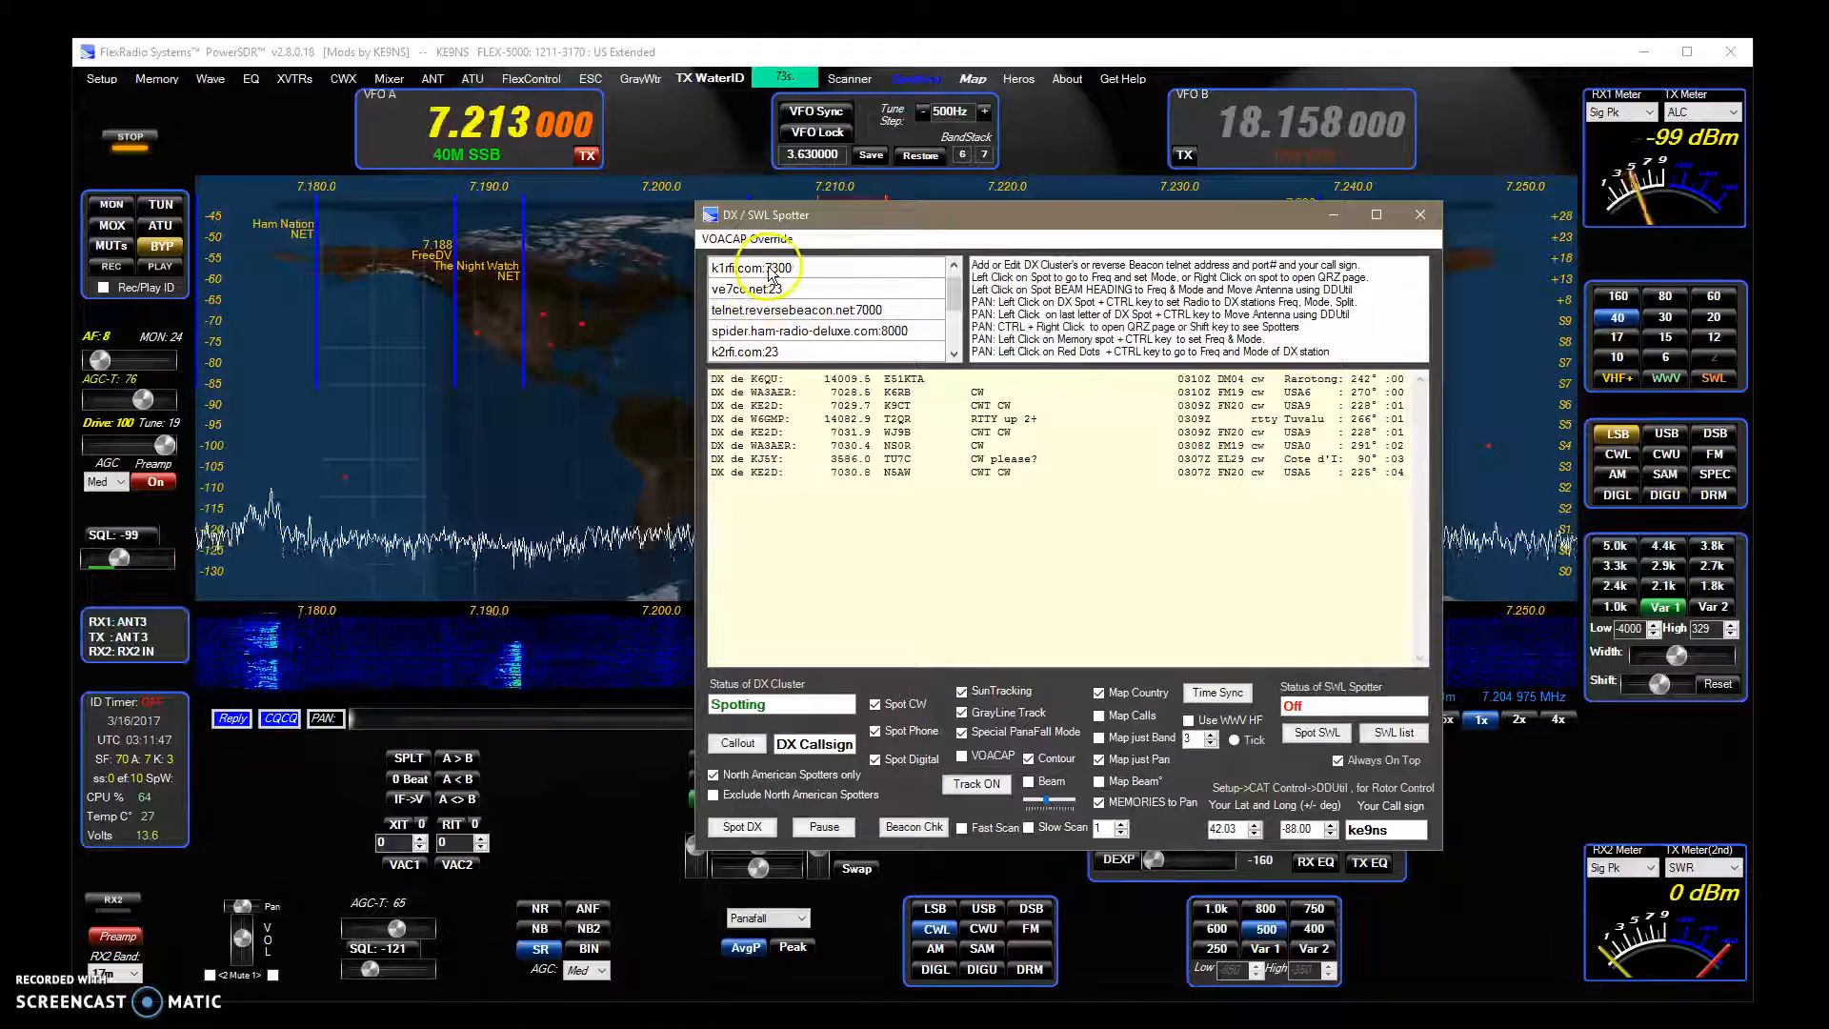
click(770, 266)
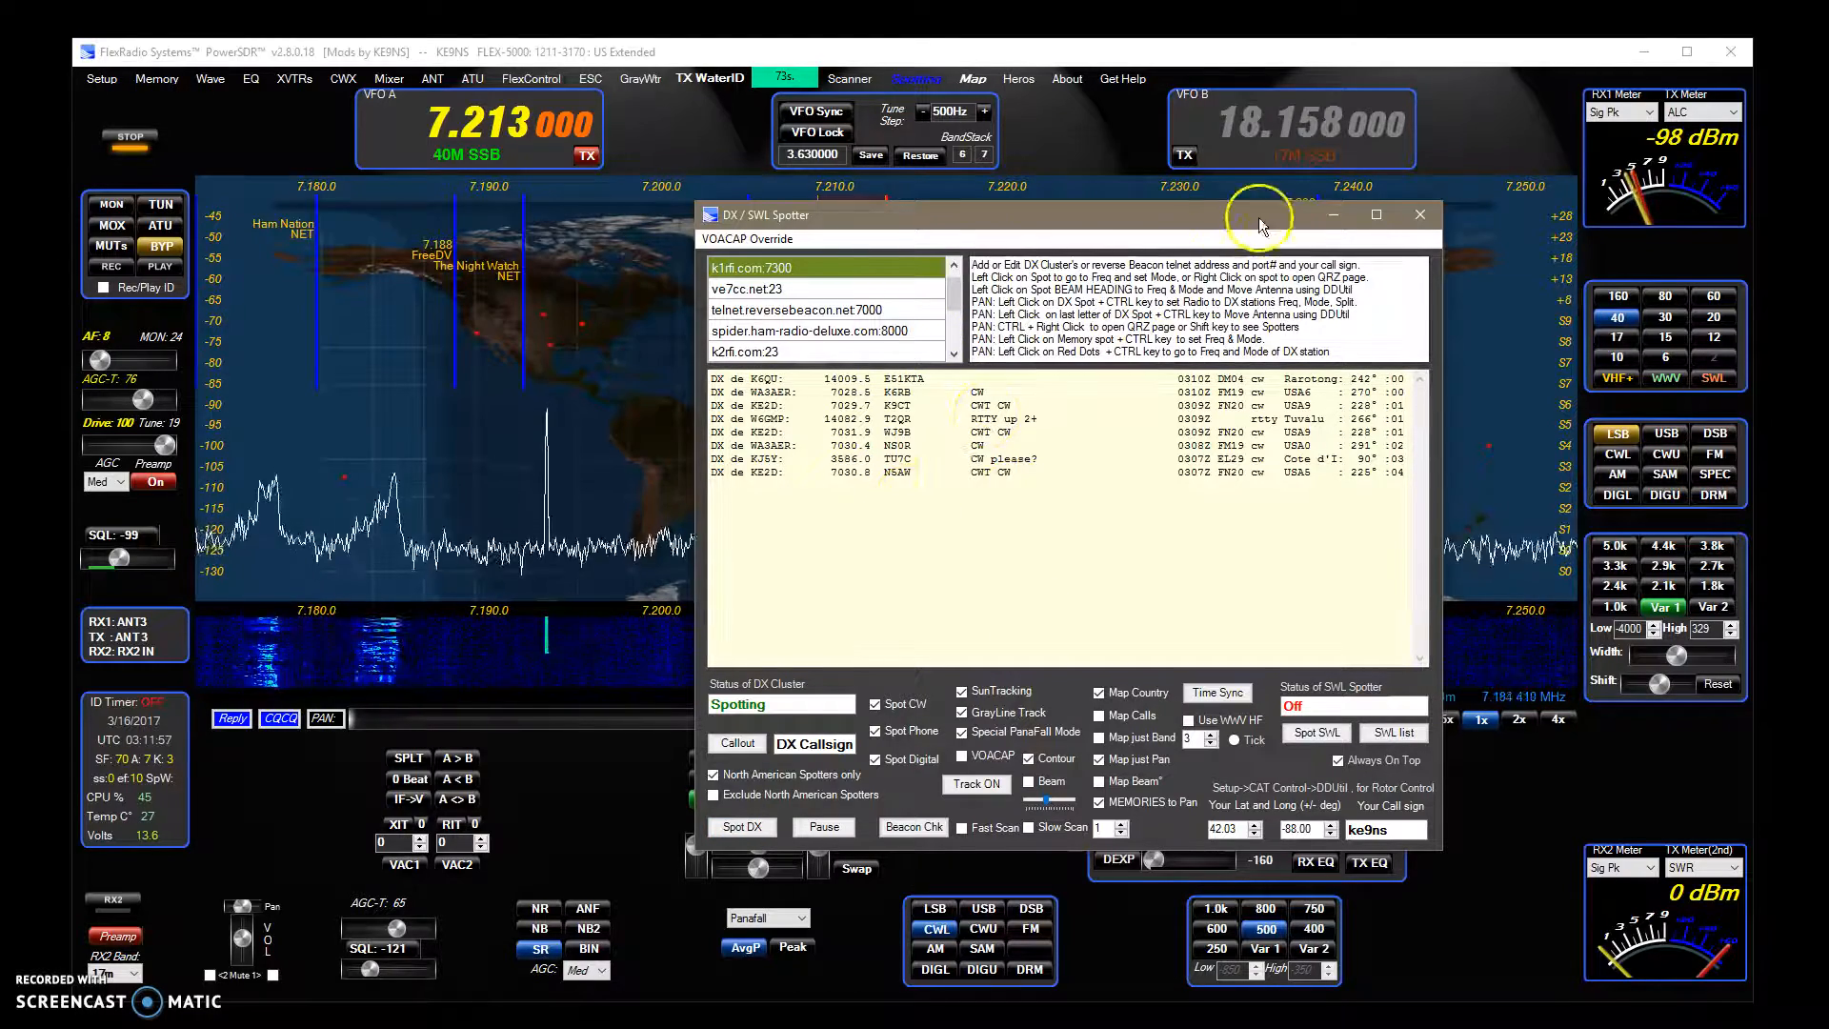
Minimize the spotter and drag the panadapter to tune VFO A to 7.081556 MHz
click(1420, 214)
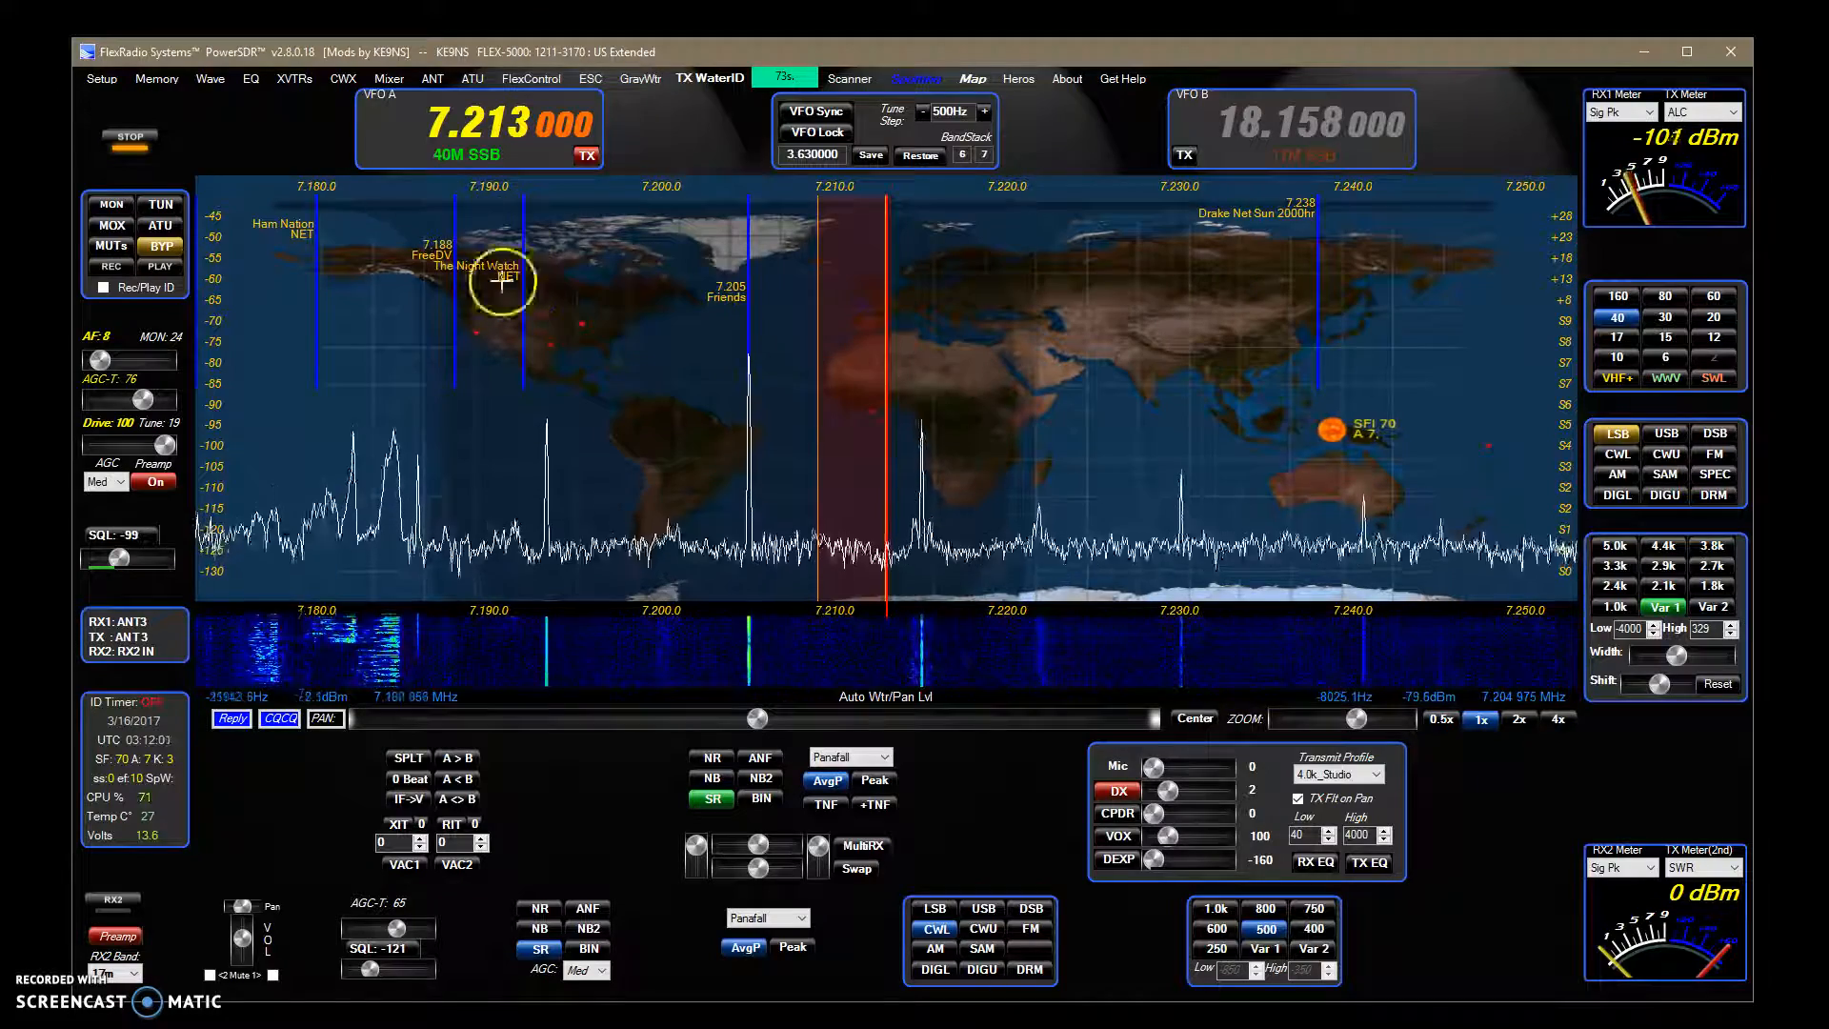
mouse_move(720, 329)
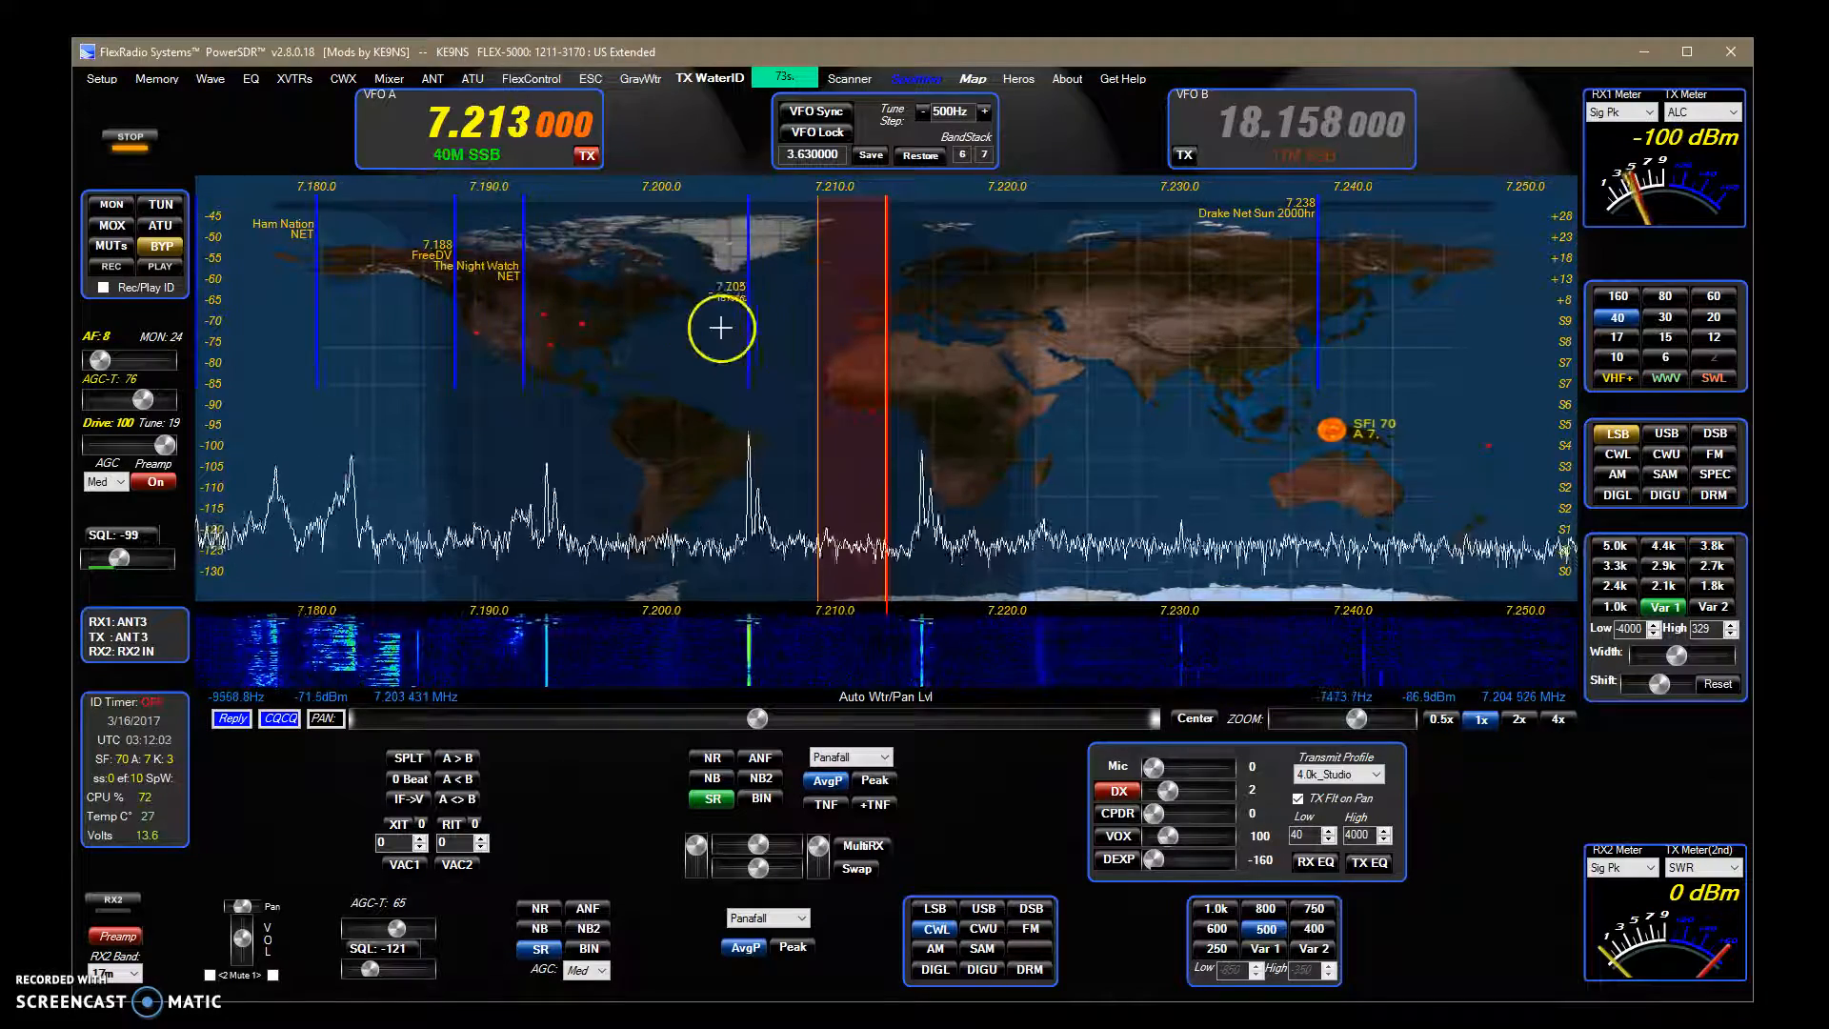
drag(721, 329, 869, 312)
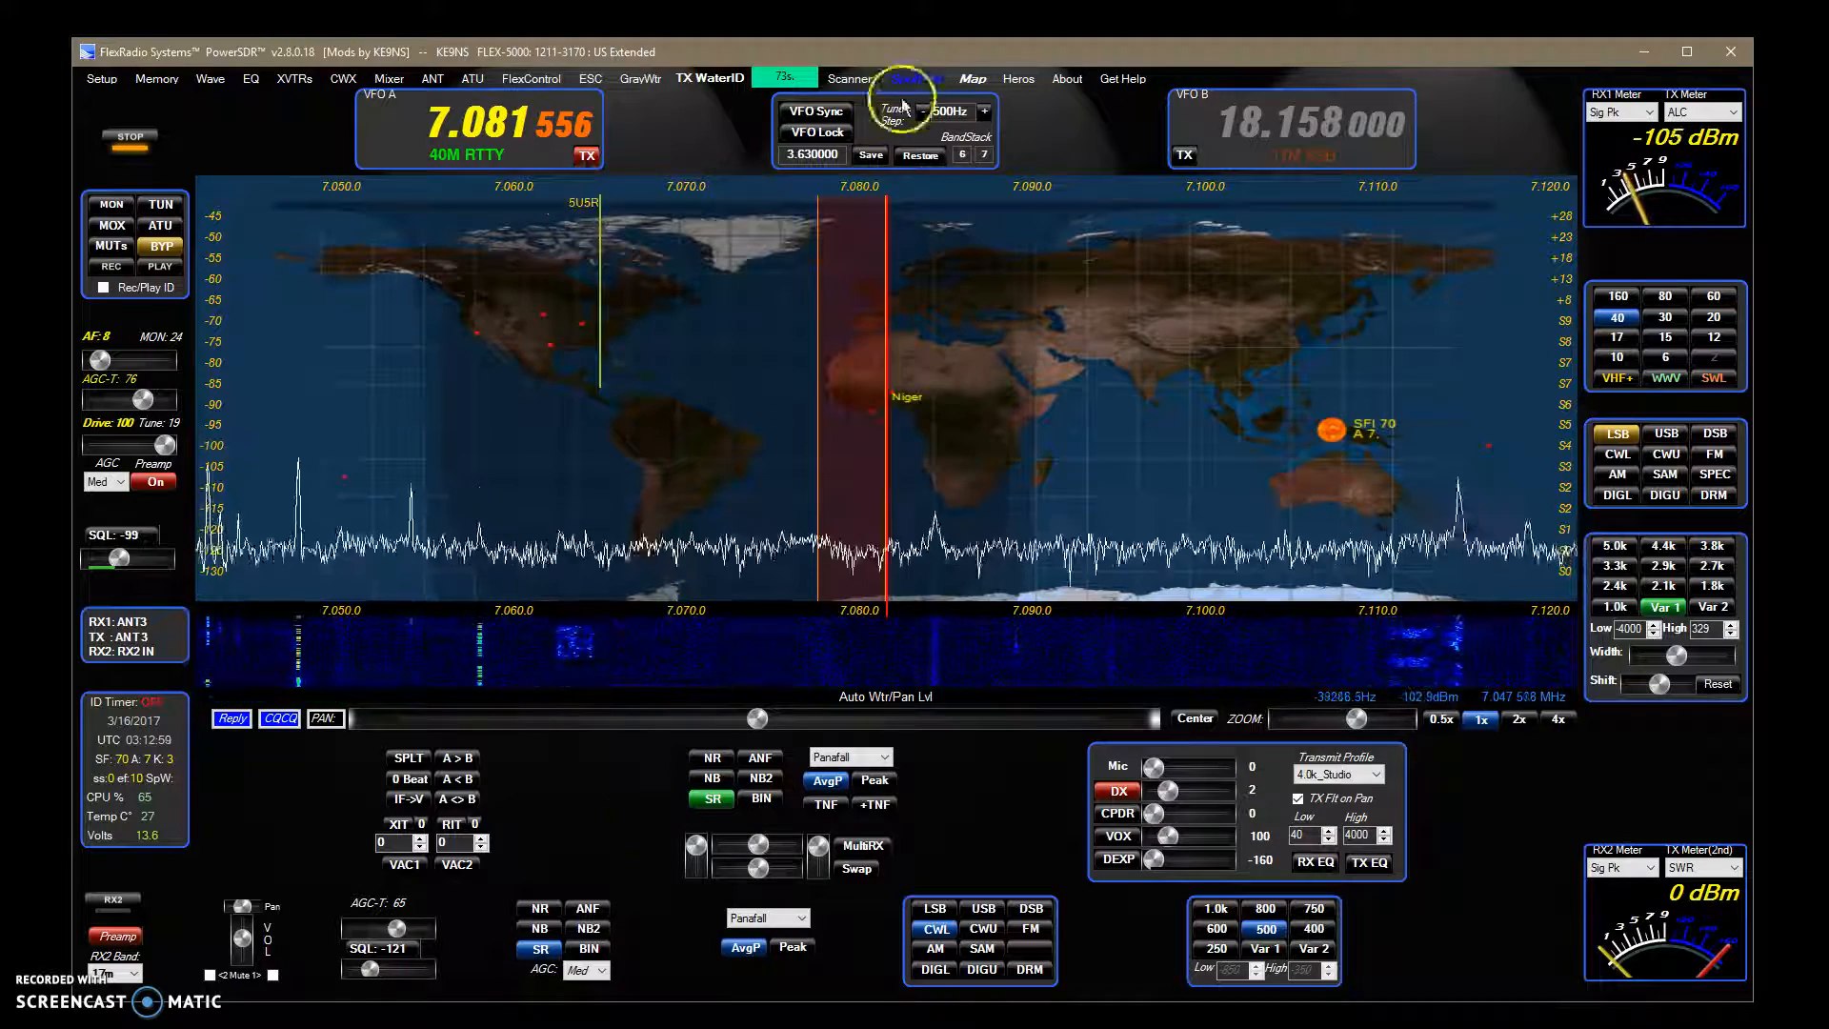
Reopen the spotter and pick the 5U5R spot to tune VFO A to 7.065 MHz CW
click(904, 78)
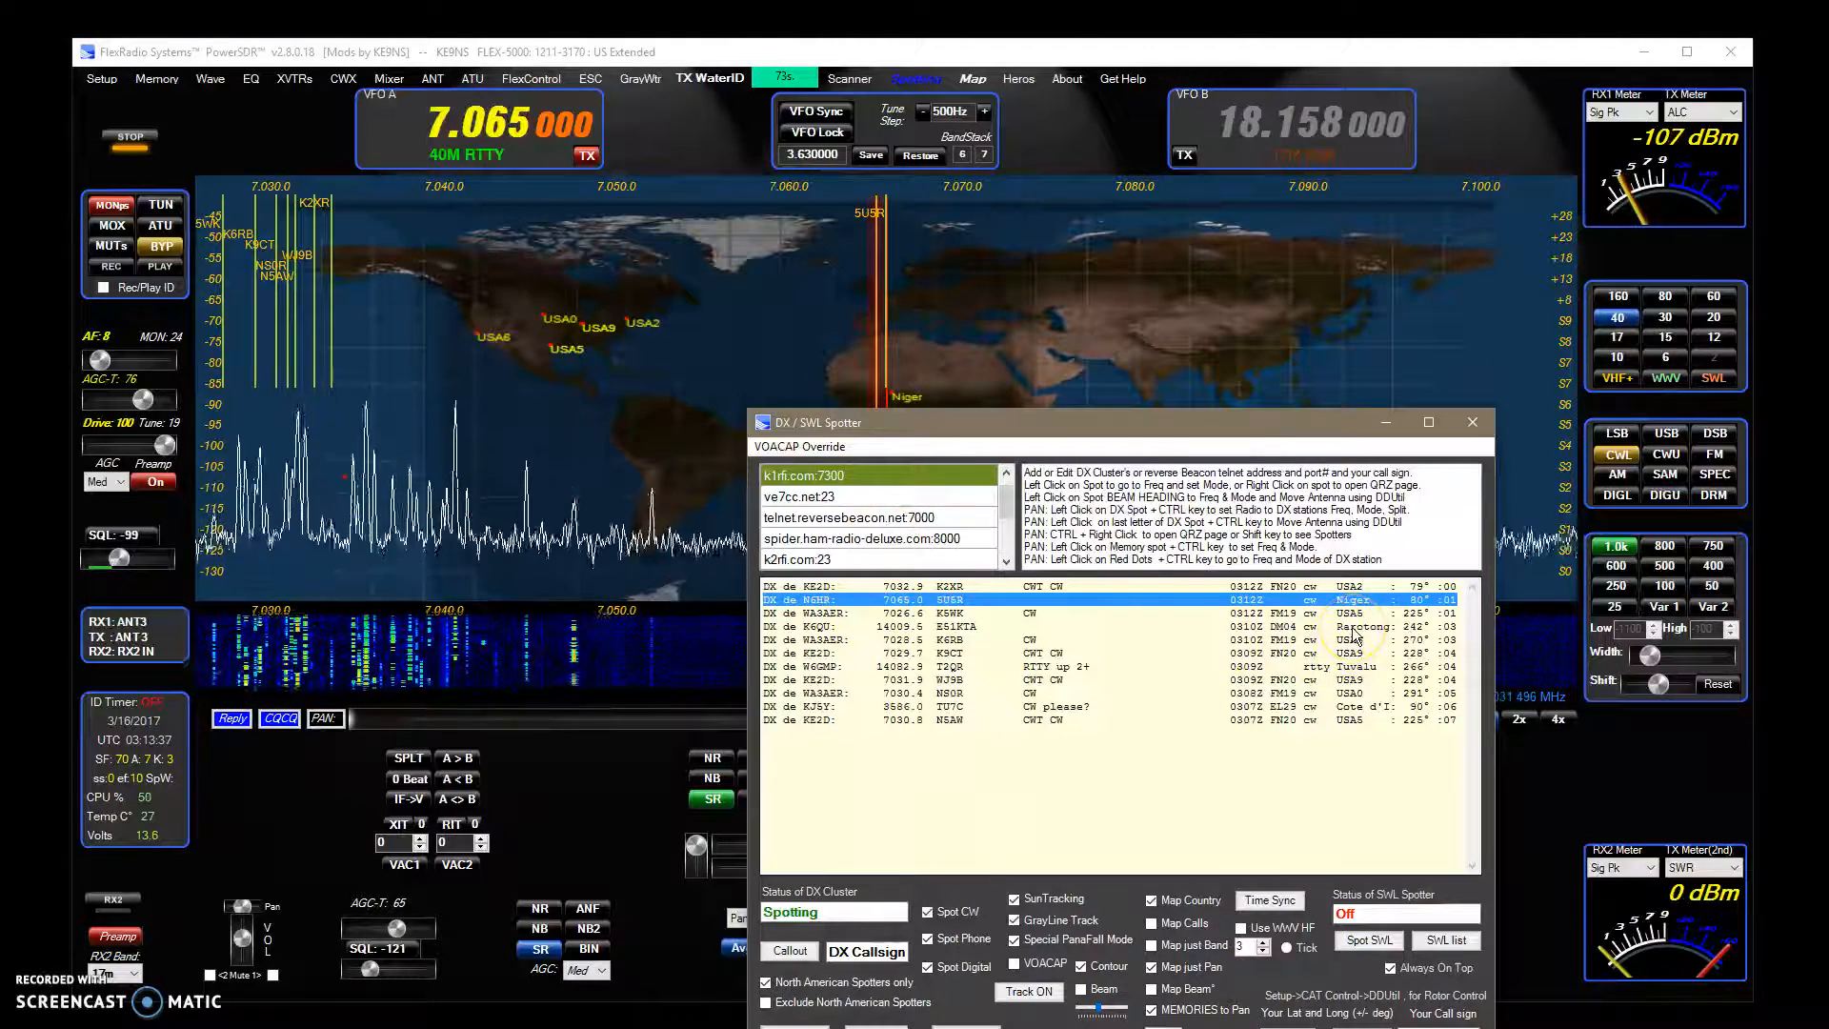
click(922, 599)
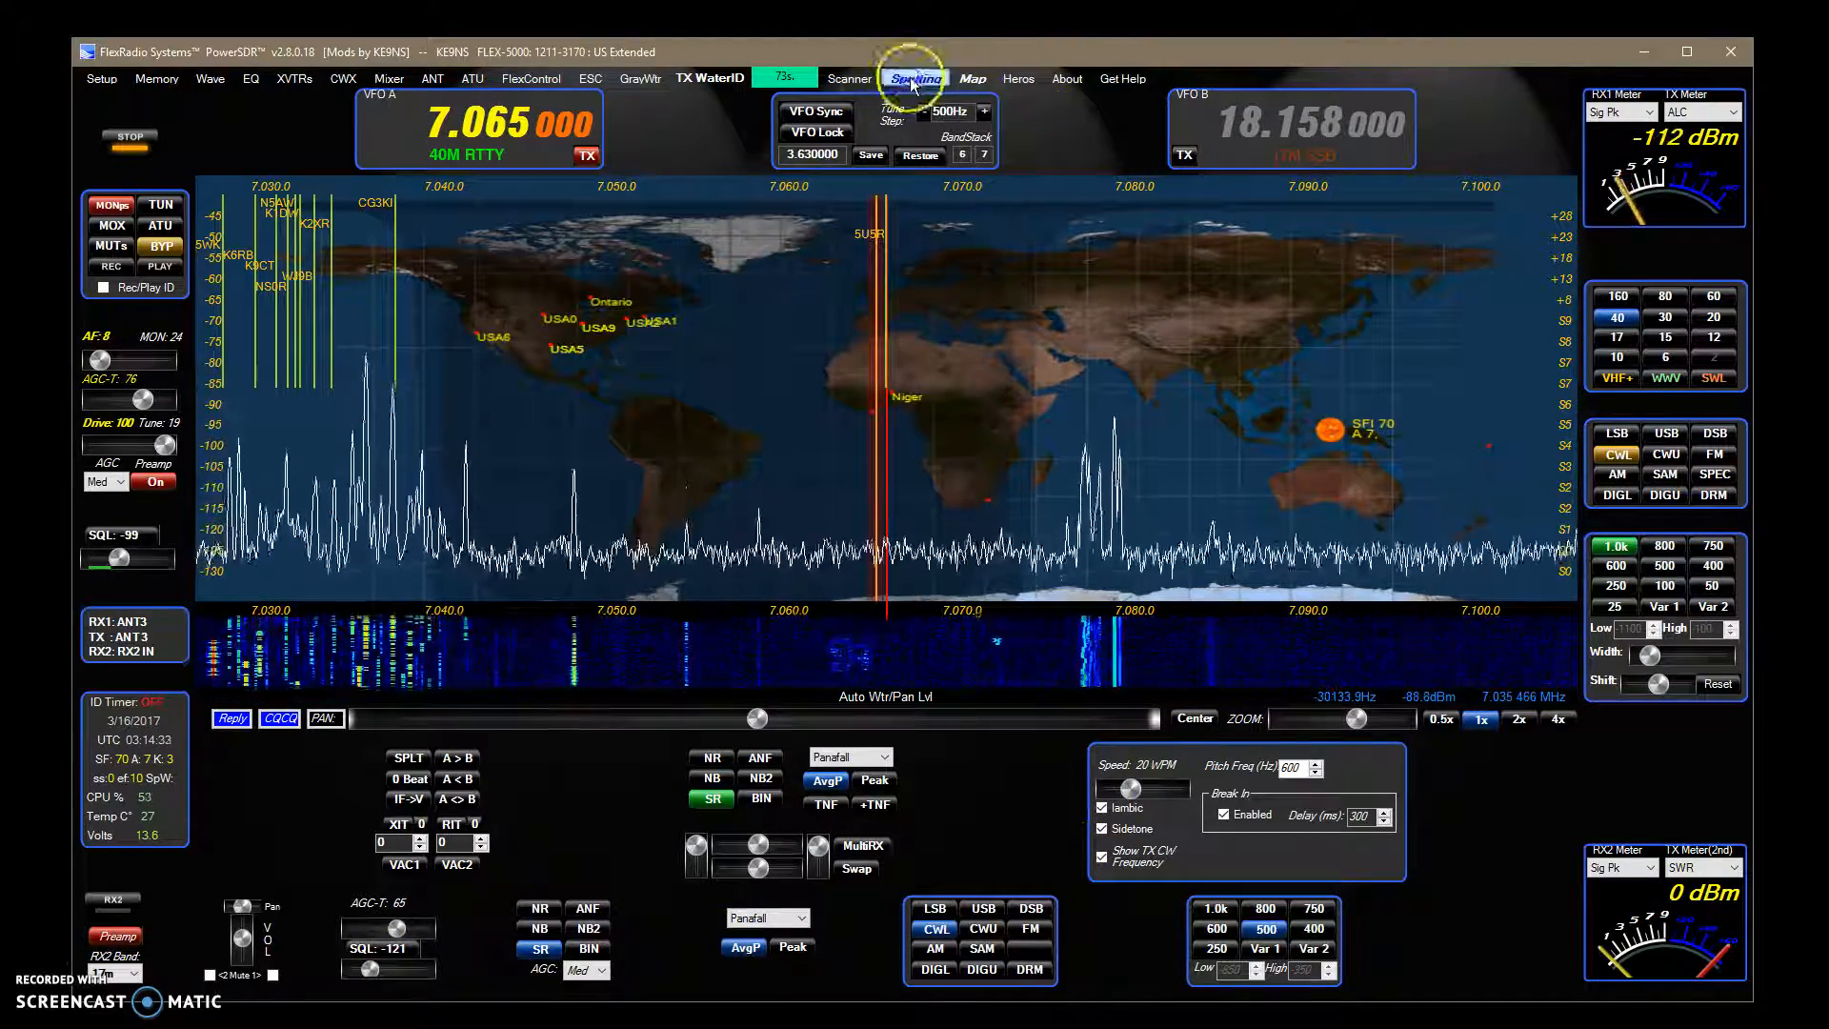
Reopen and minimize the spotter, then tune to the CG3KI spot at 7.0366 MHz
click(916, 78)
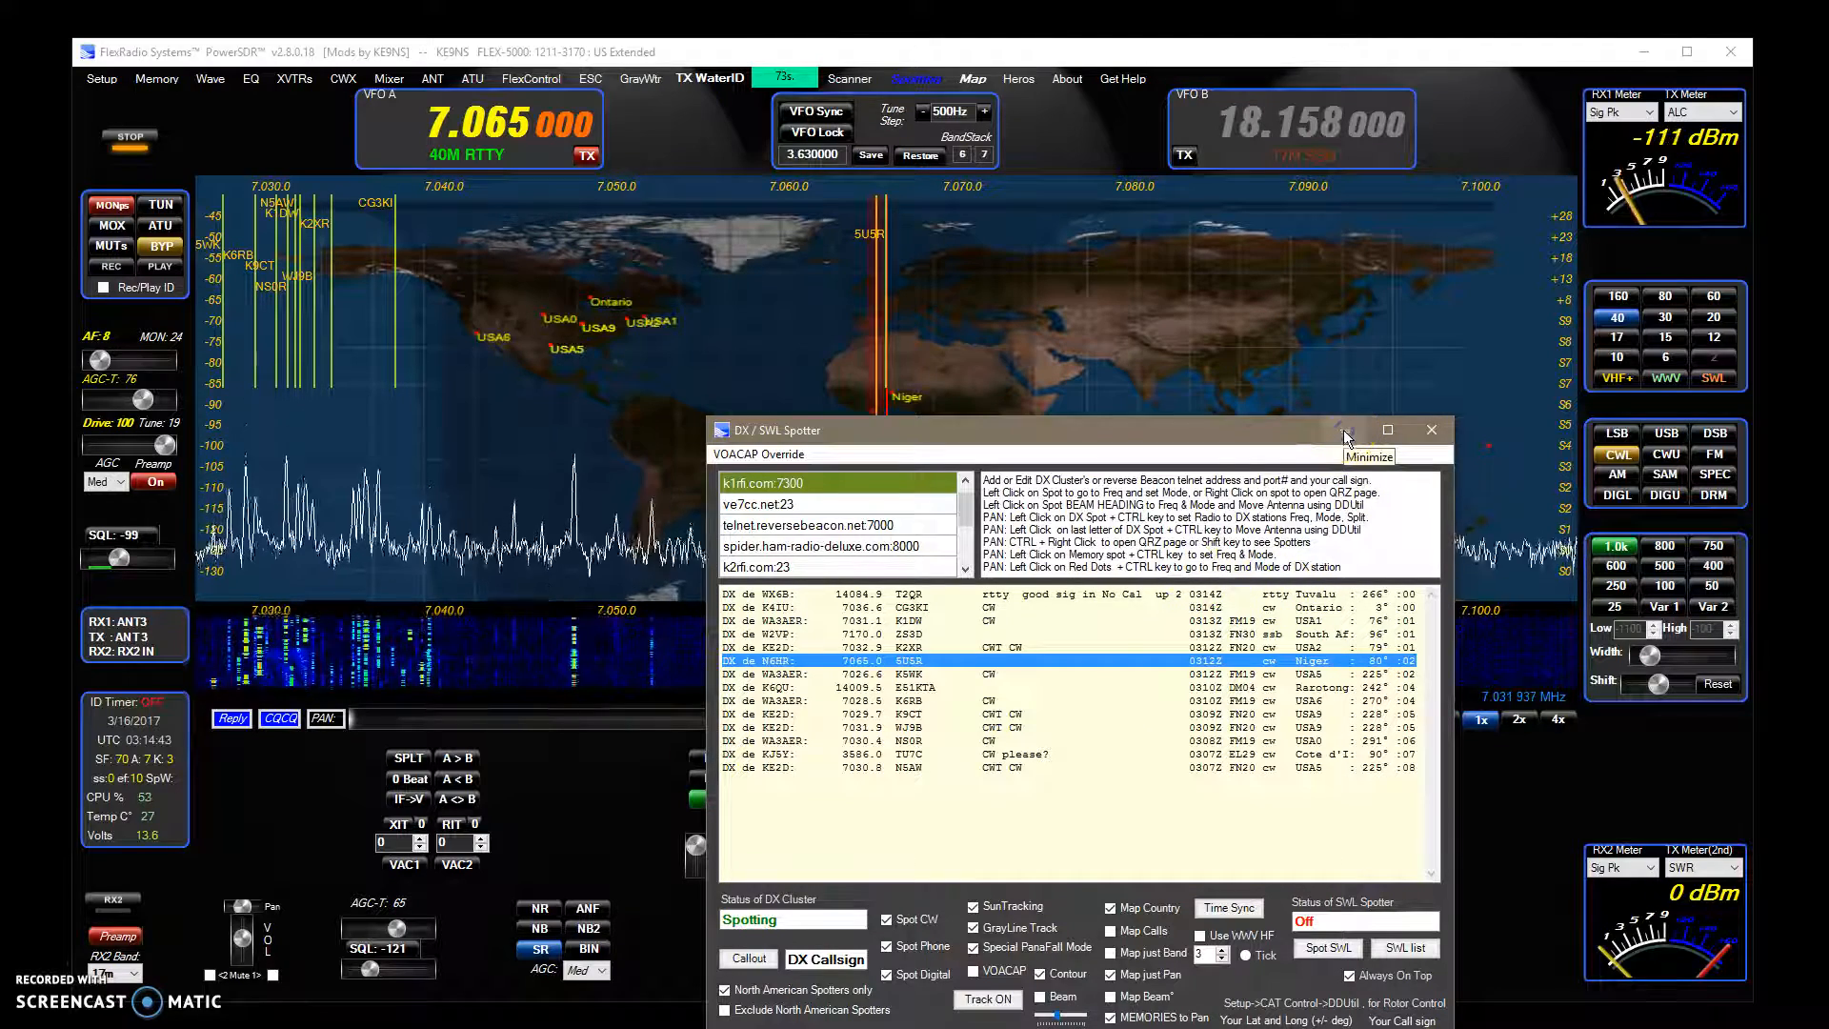
click(1345, 431)
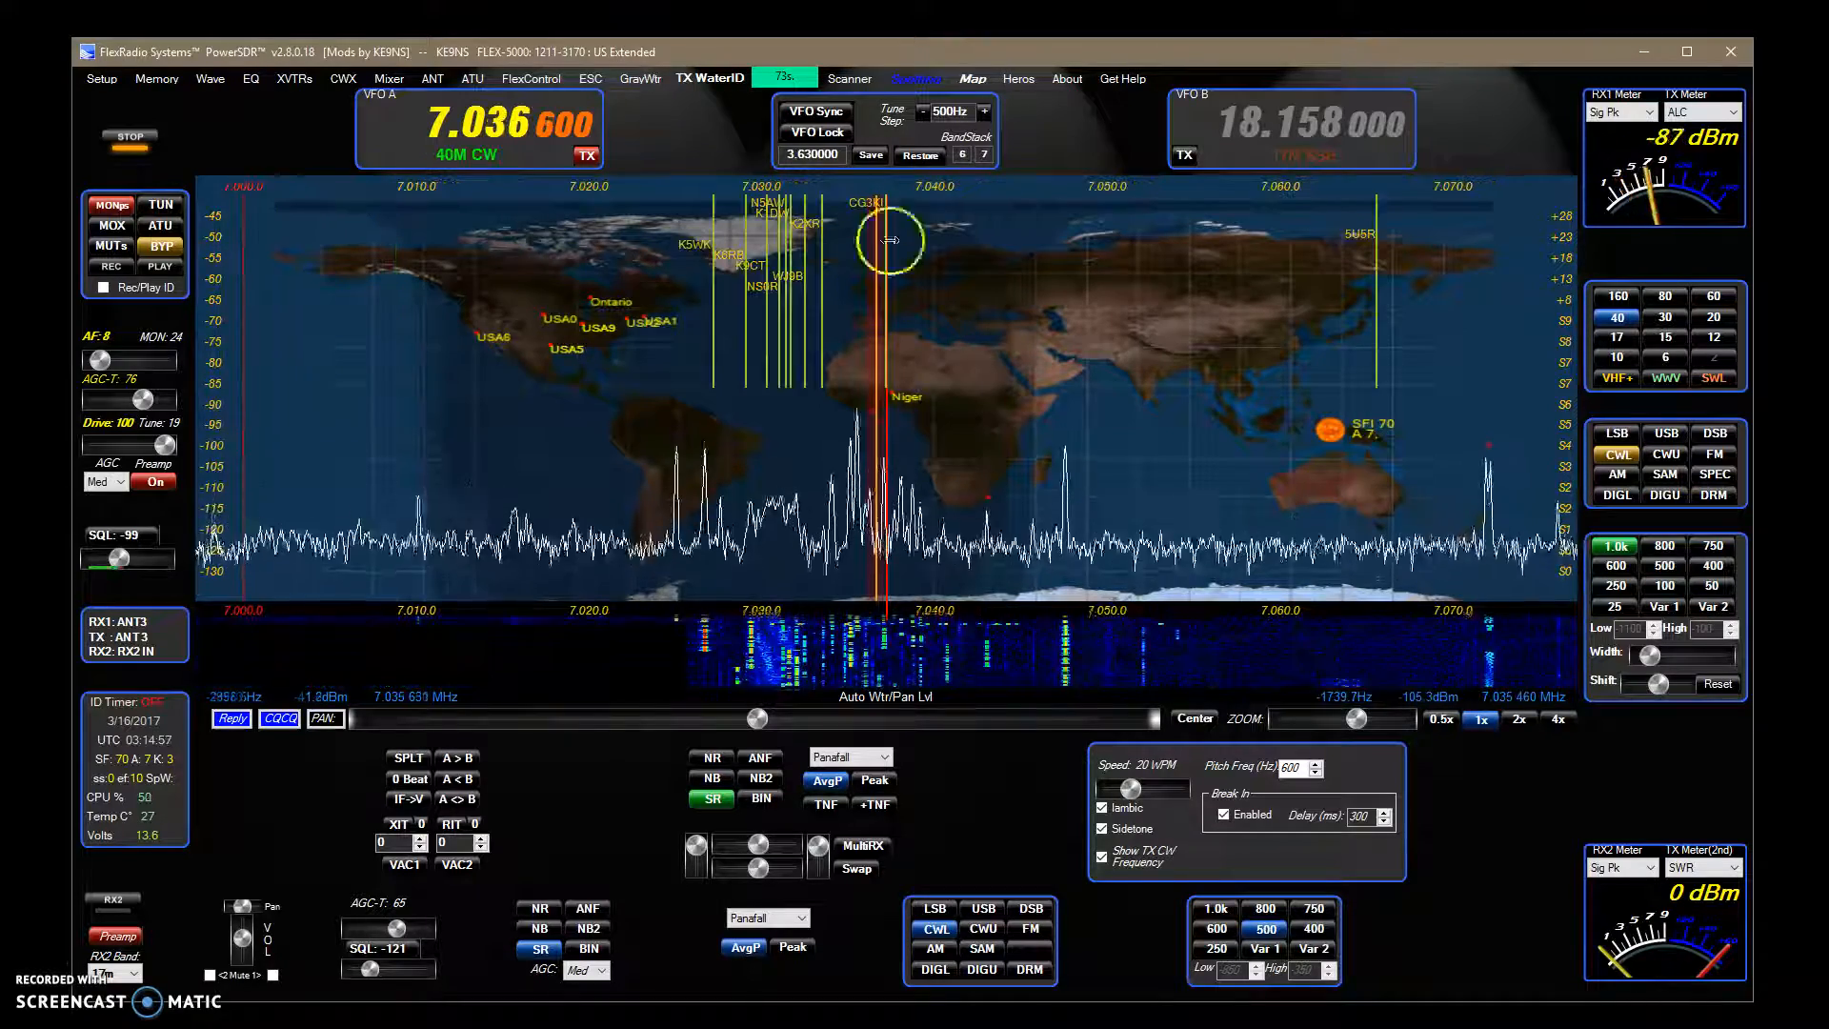
click(1519, 717)
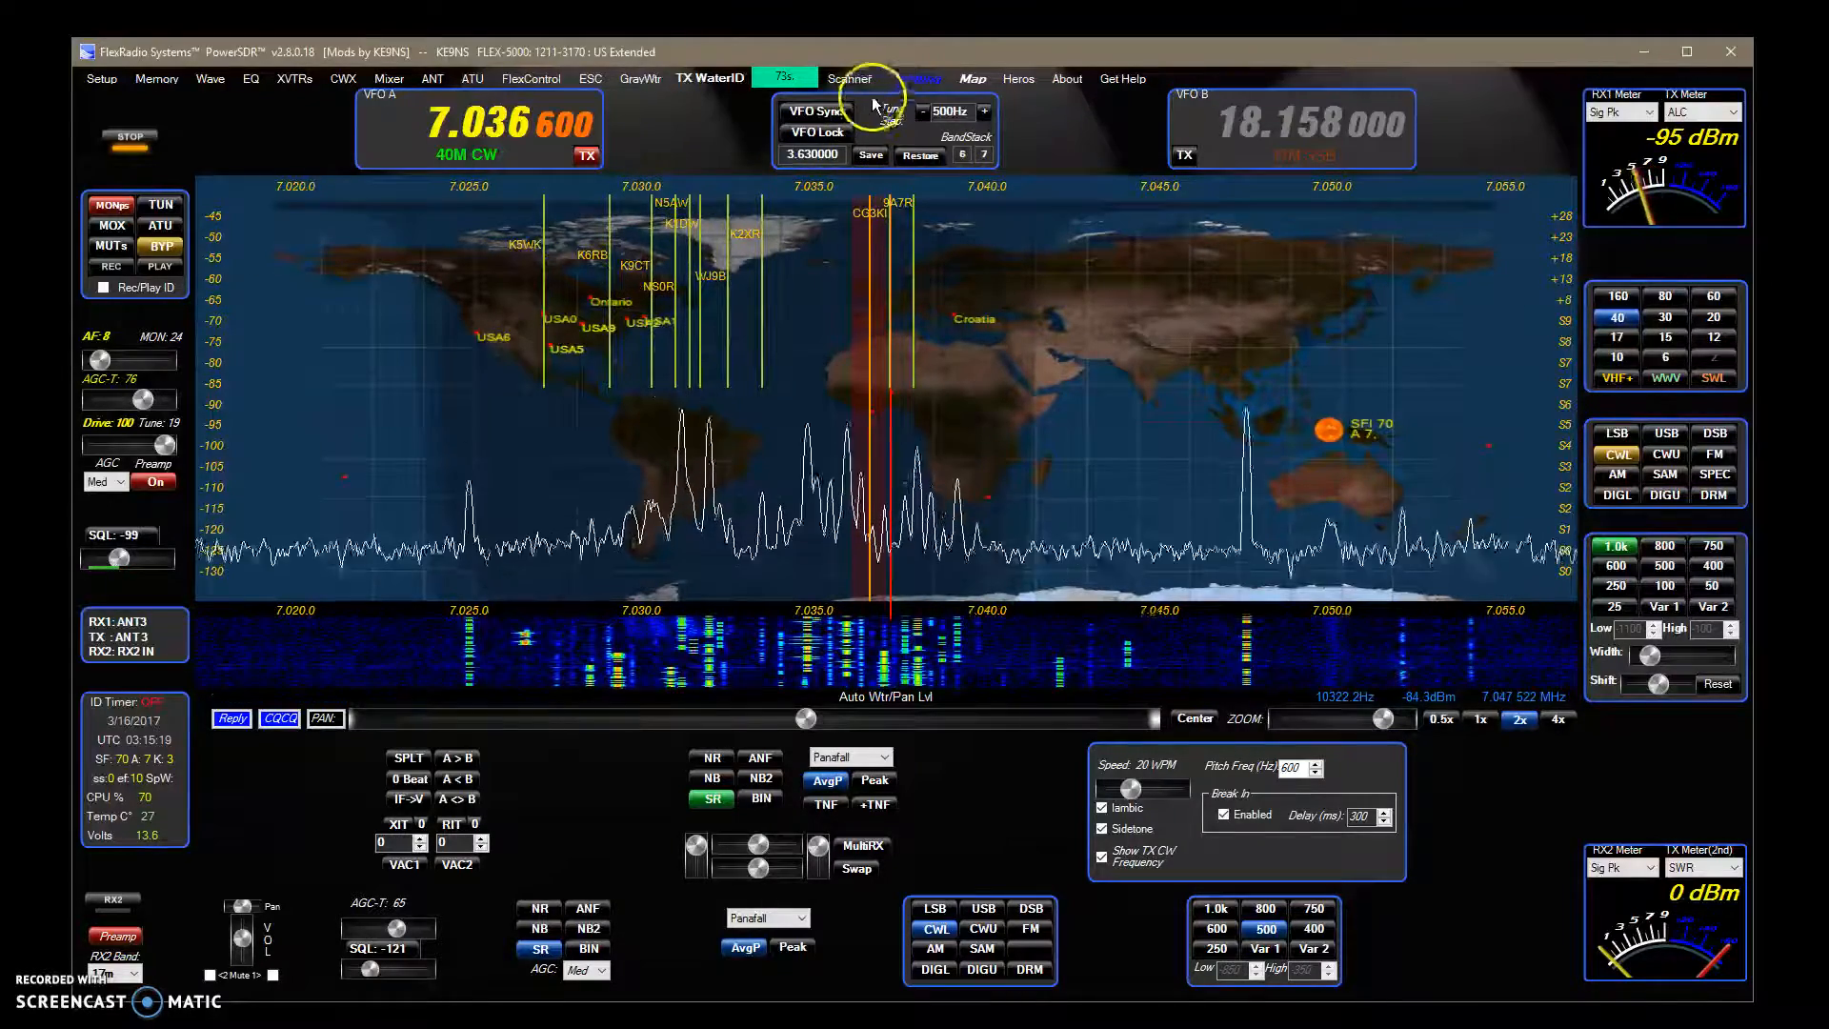
Open the Scanner on the Repeater memory group and move to 14.300 MHz on 20 m
click(849, 78)
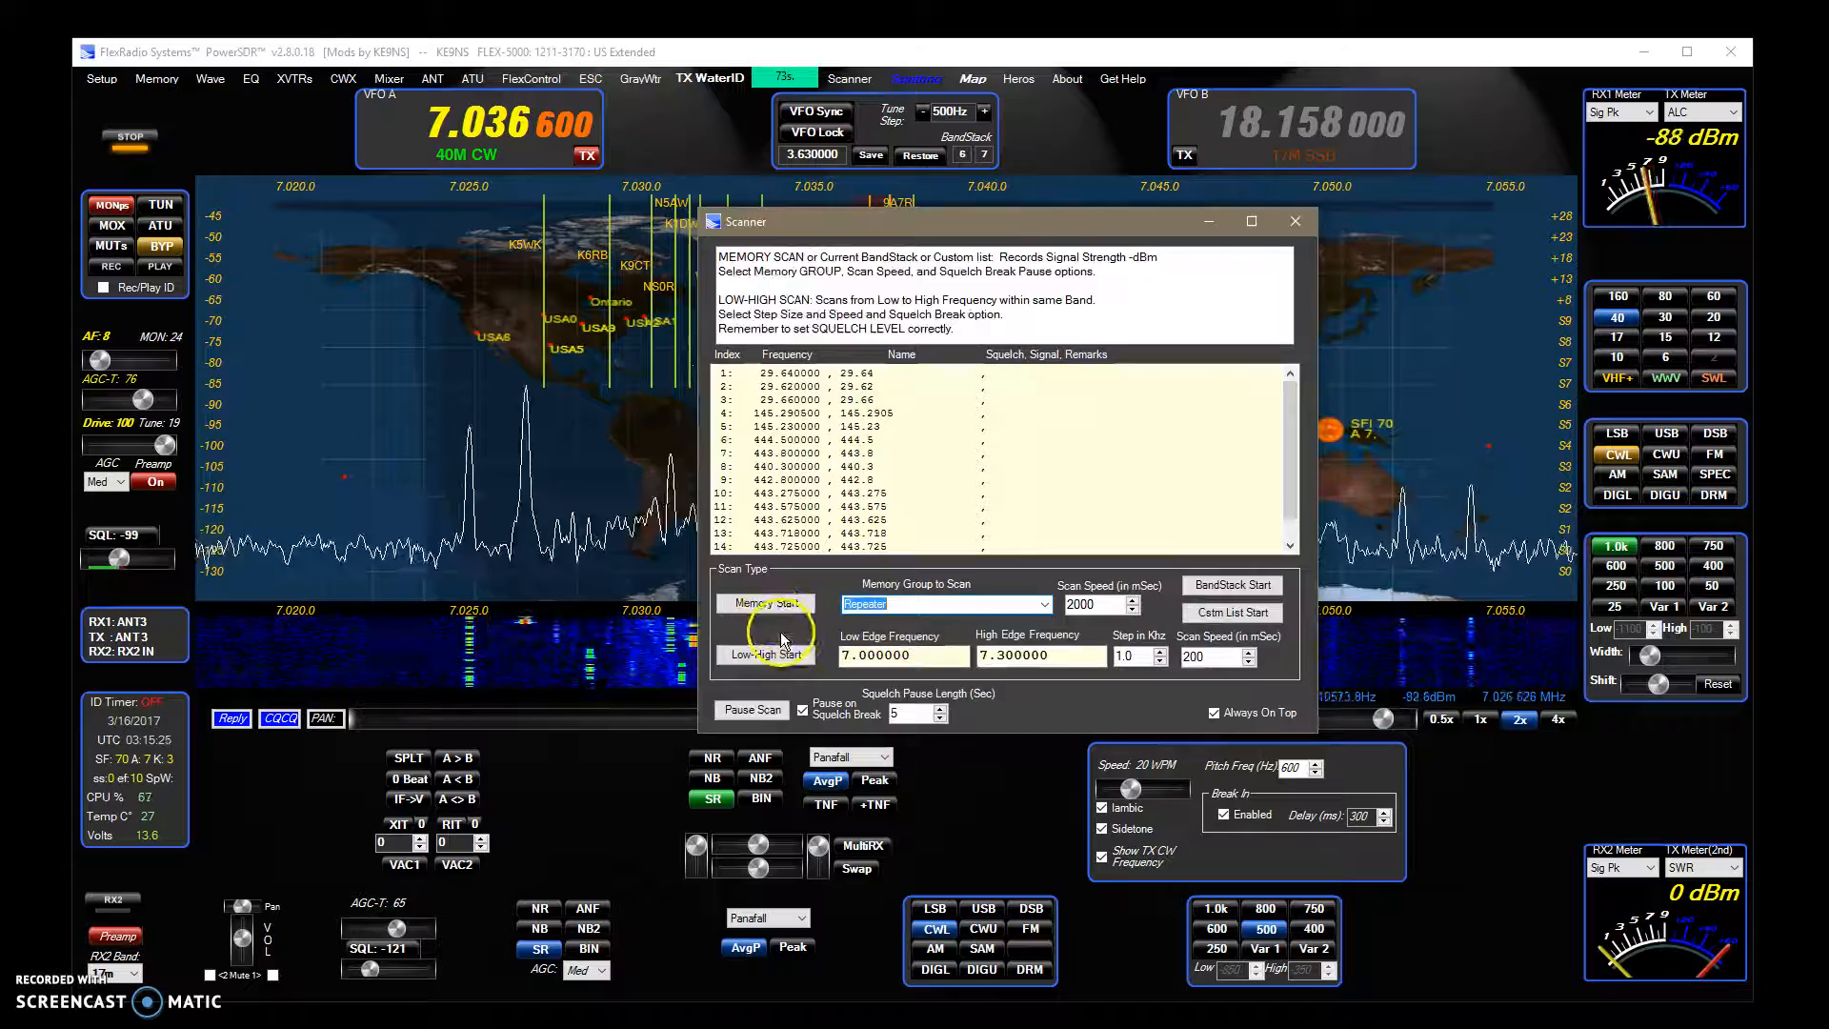
mouse_move(1493, 502)
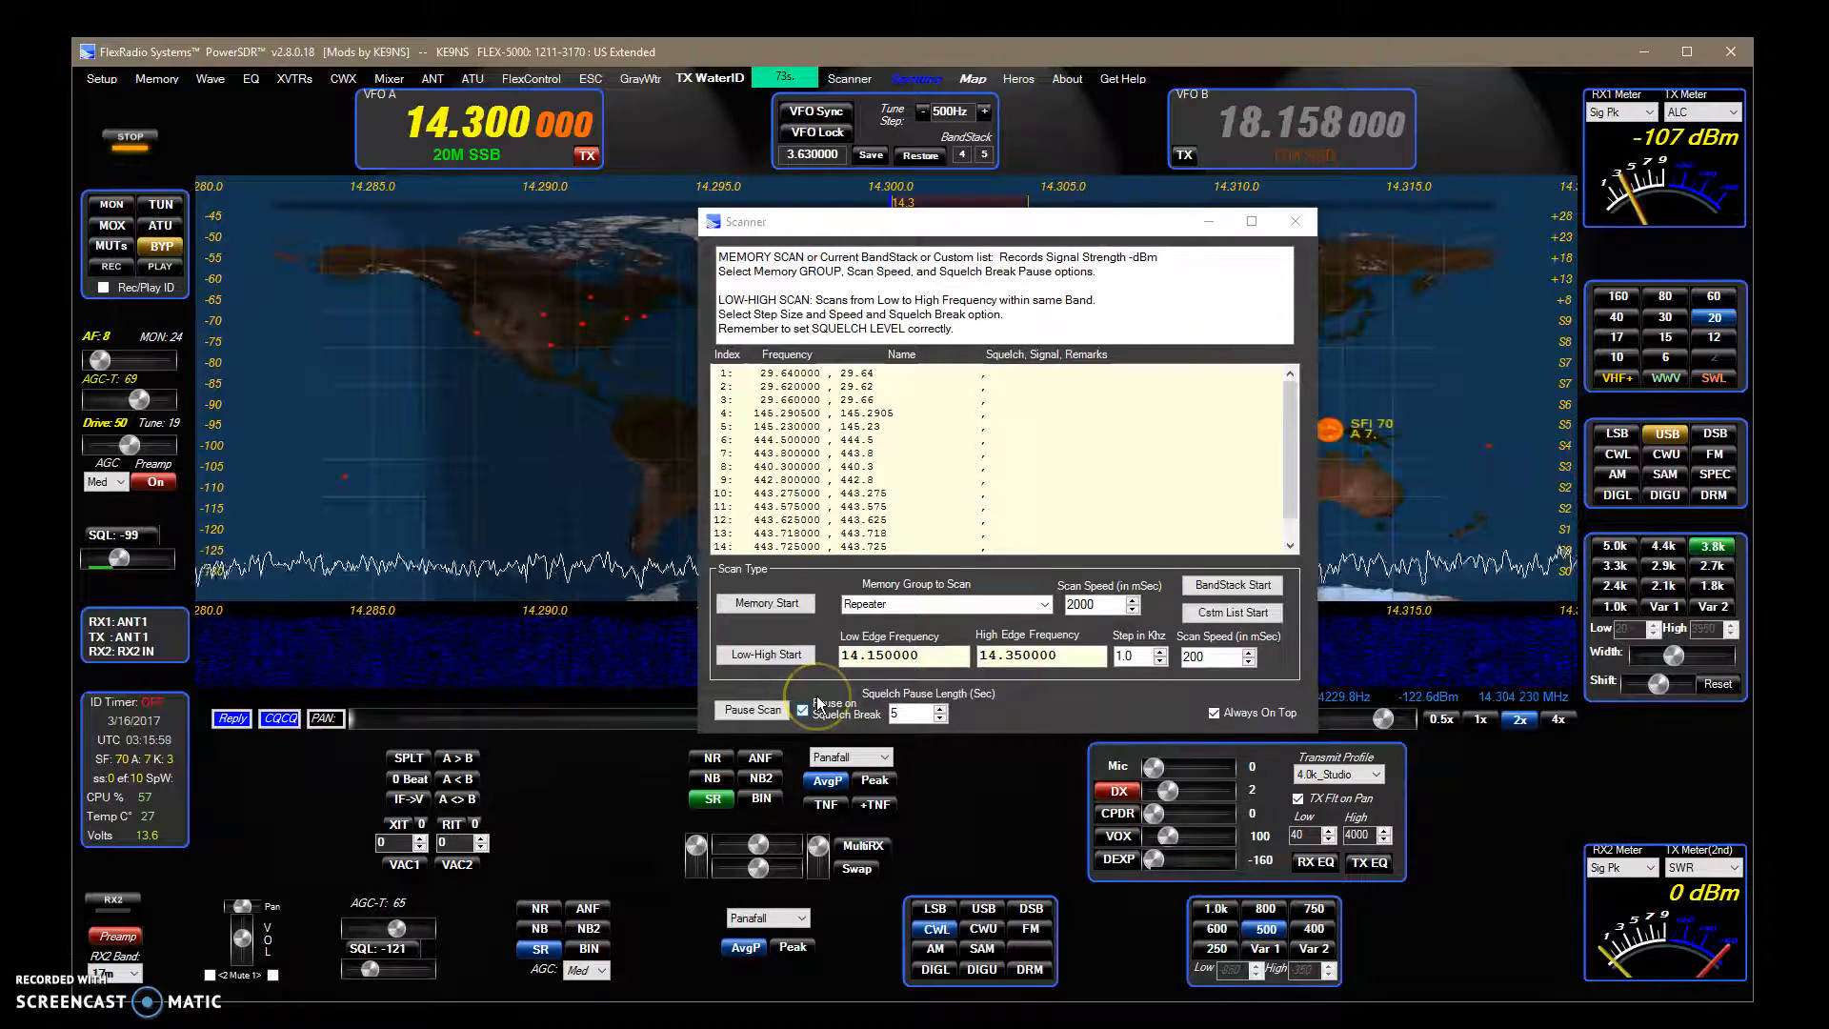
click(765, 603)
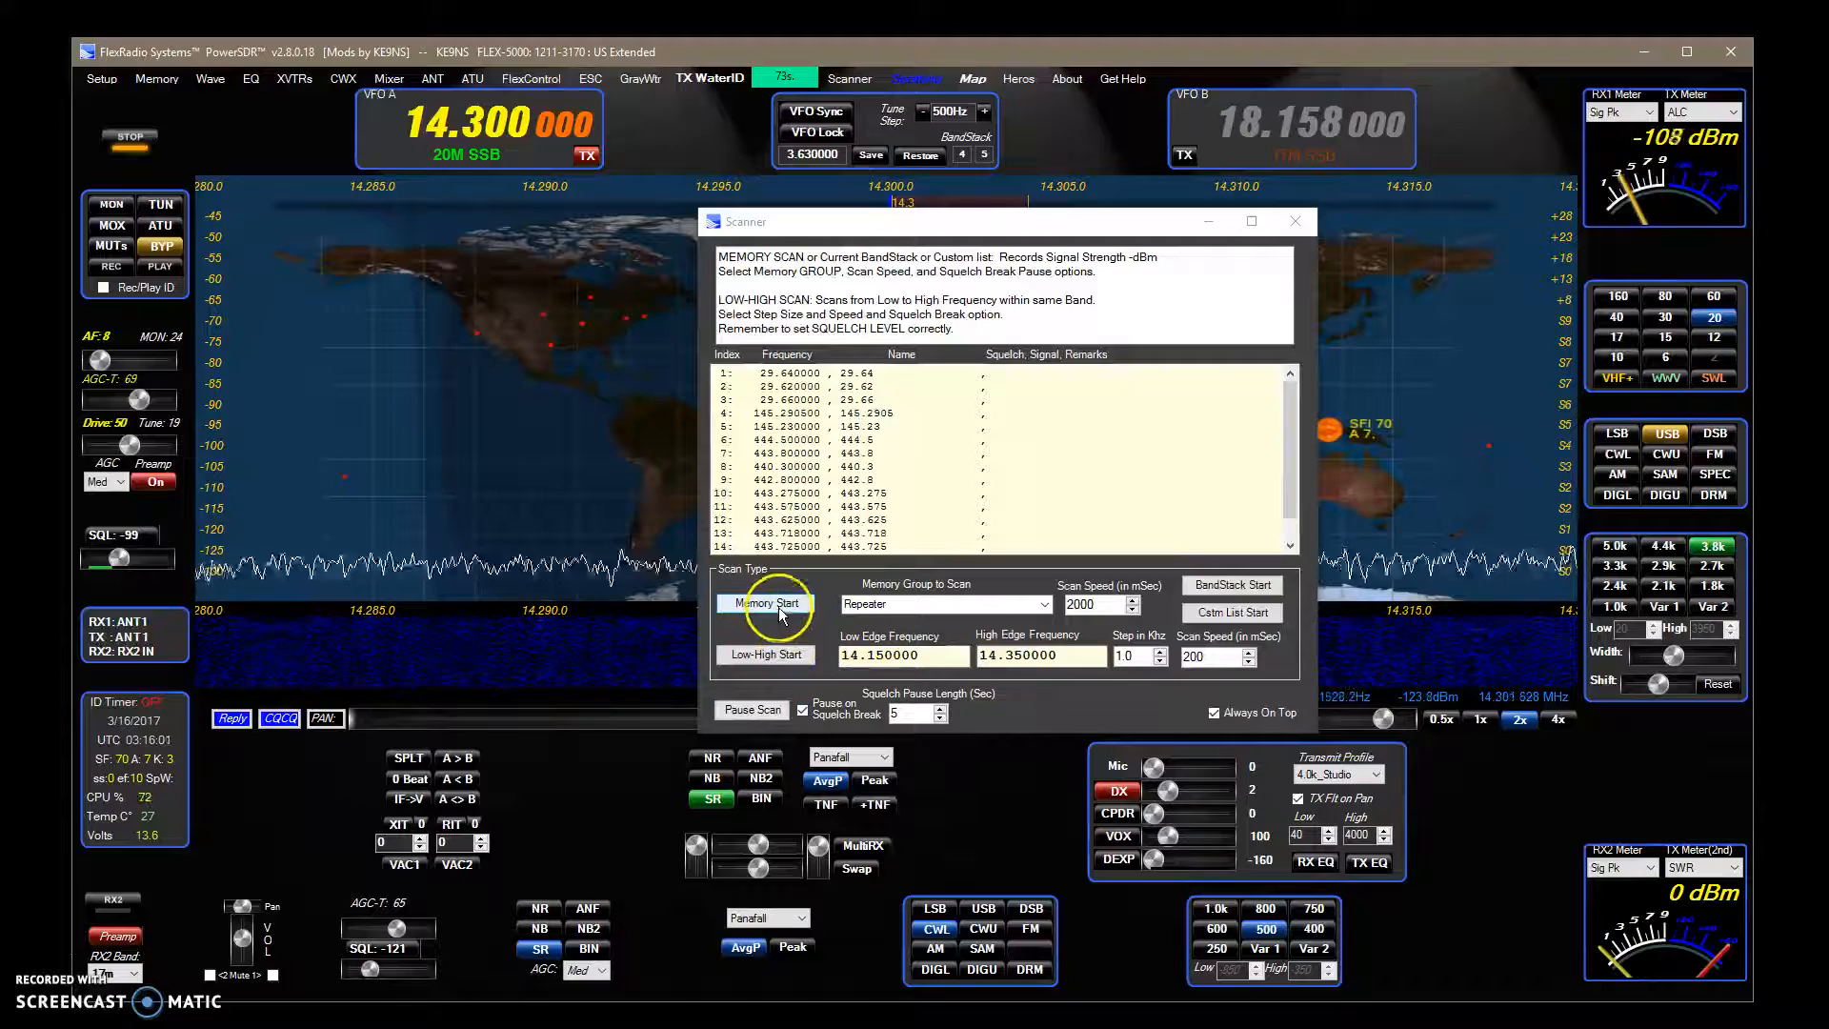
Open the Memory Interface and scroll through the AM Broadcast station memories
click(156, 78)
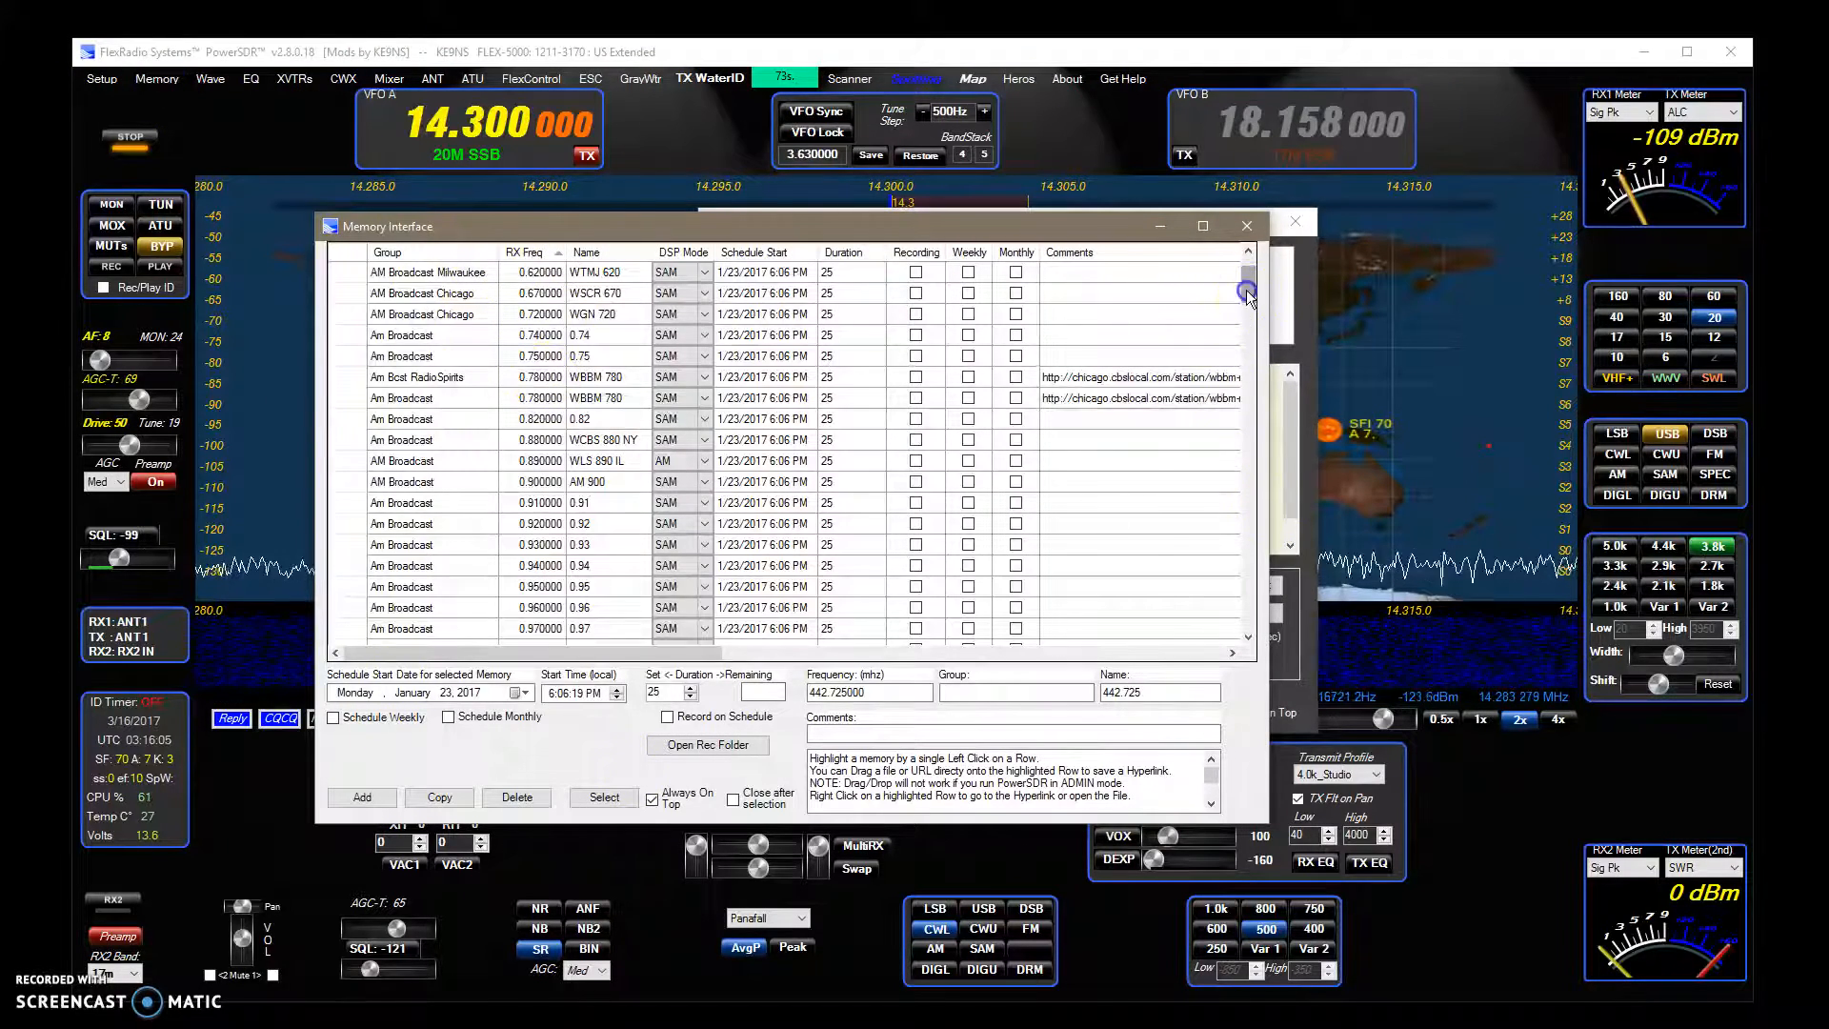
scroll(down, 3)
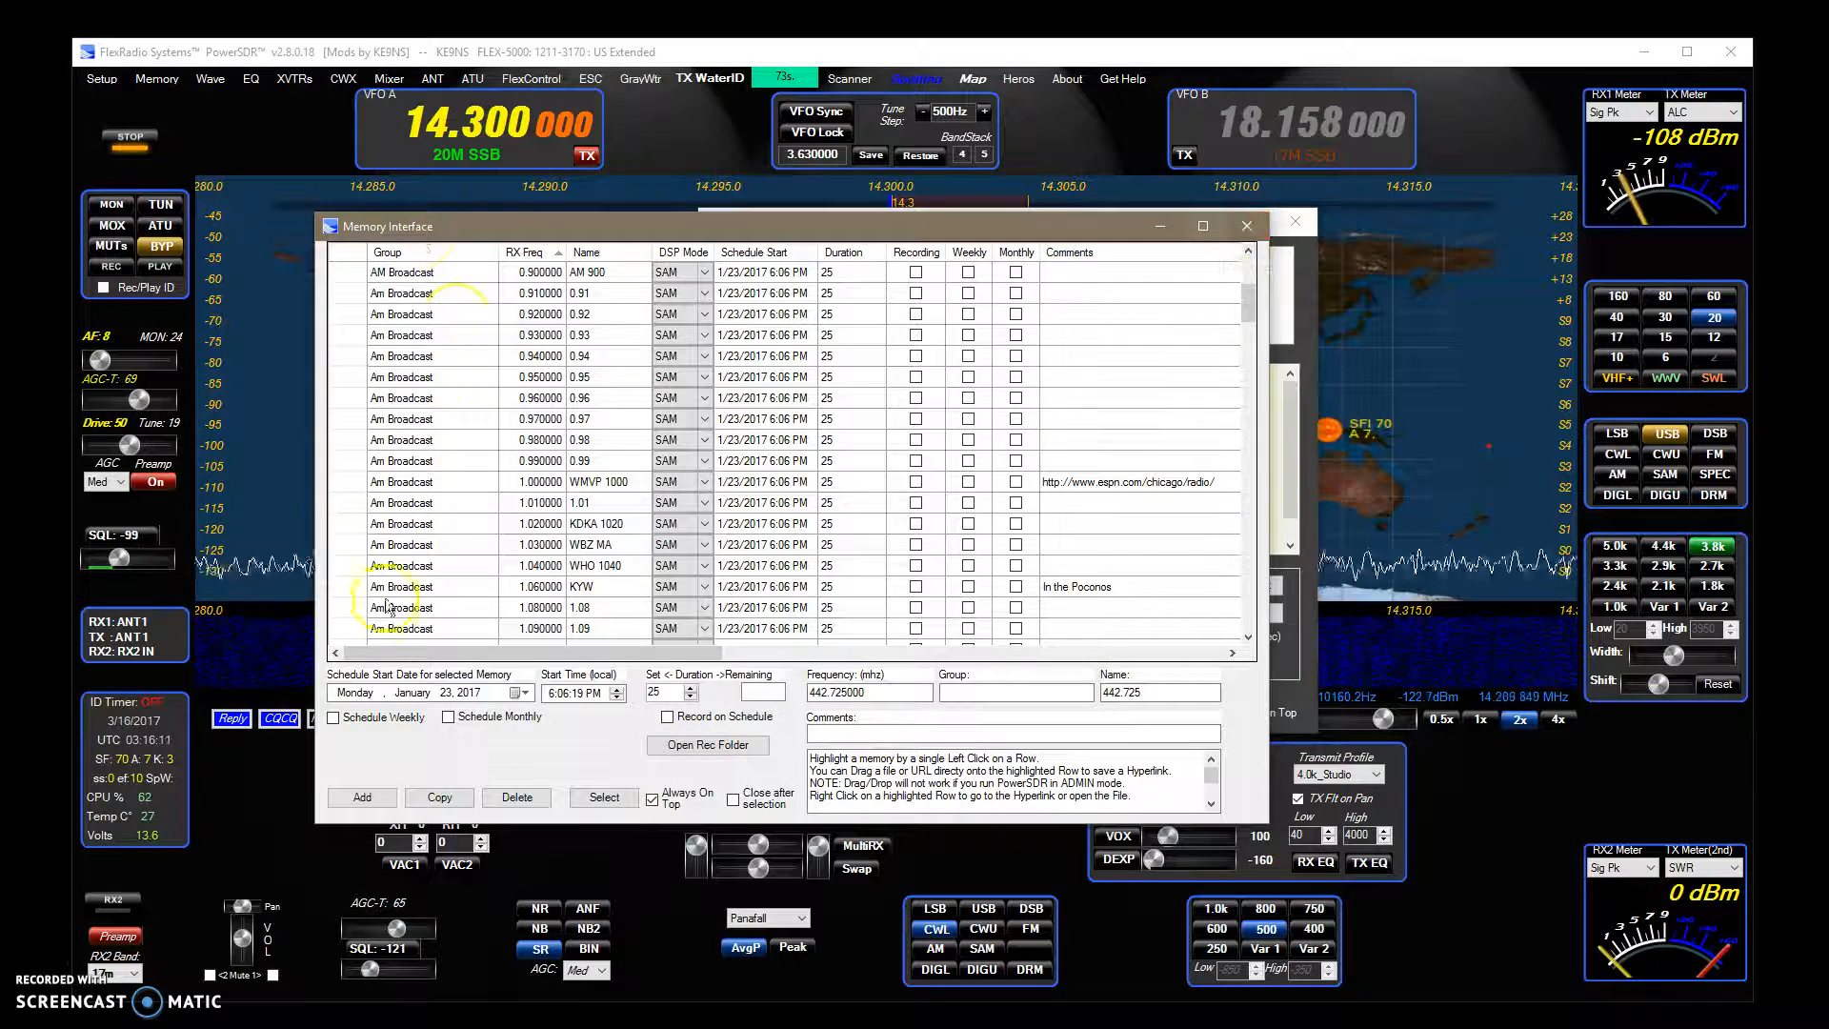
Close the memory list, choose Repeater in Memory Group to Scan, and reopen the group list
click(847, 79)
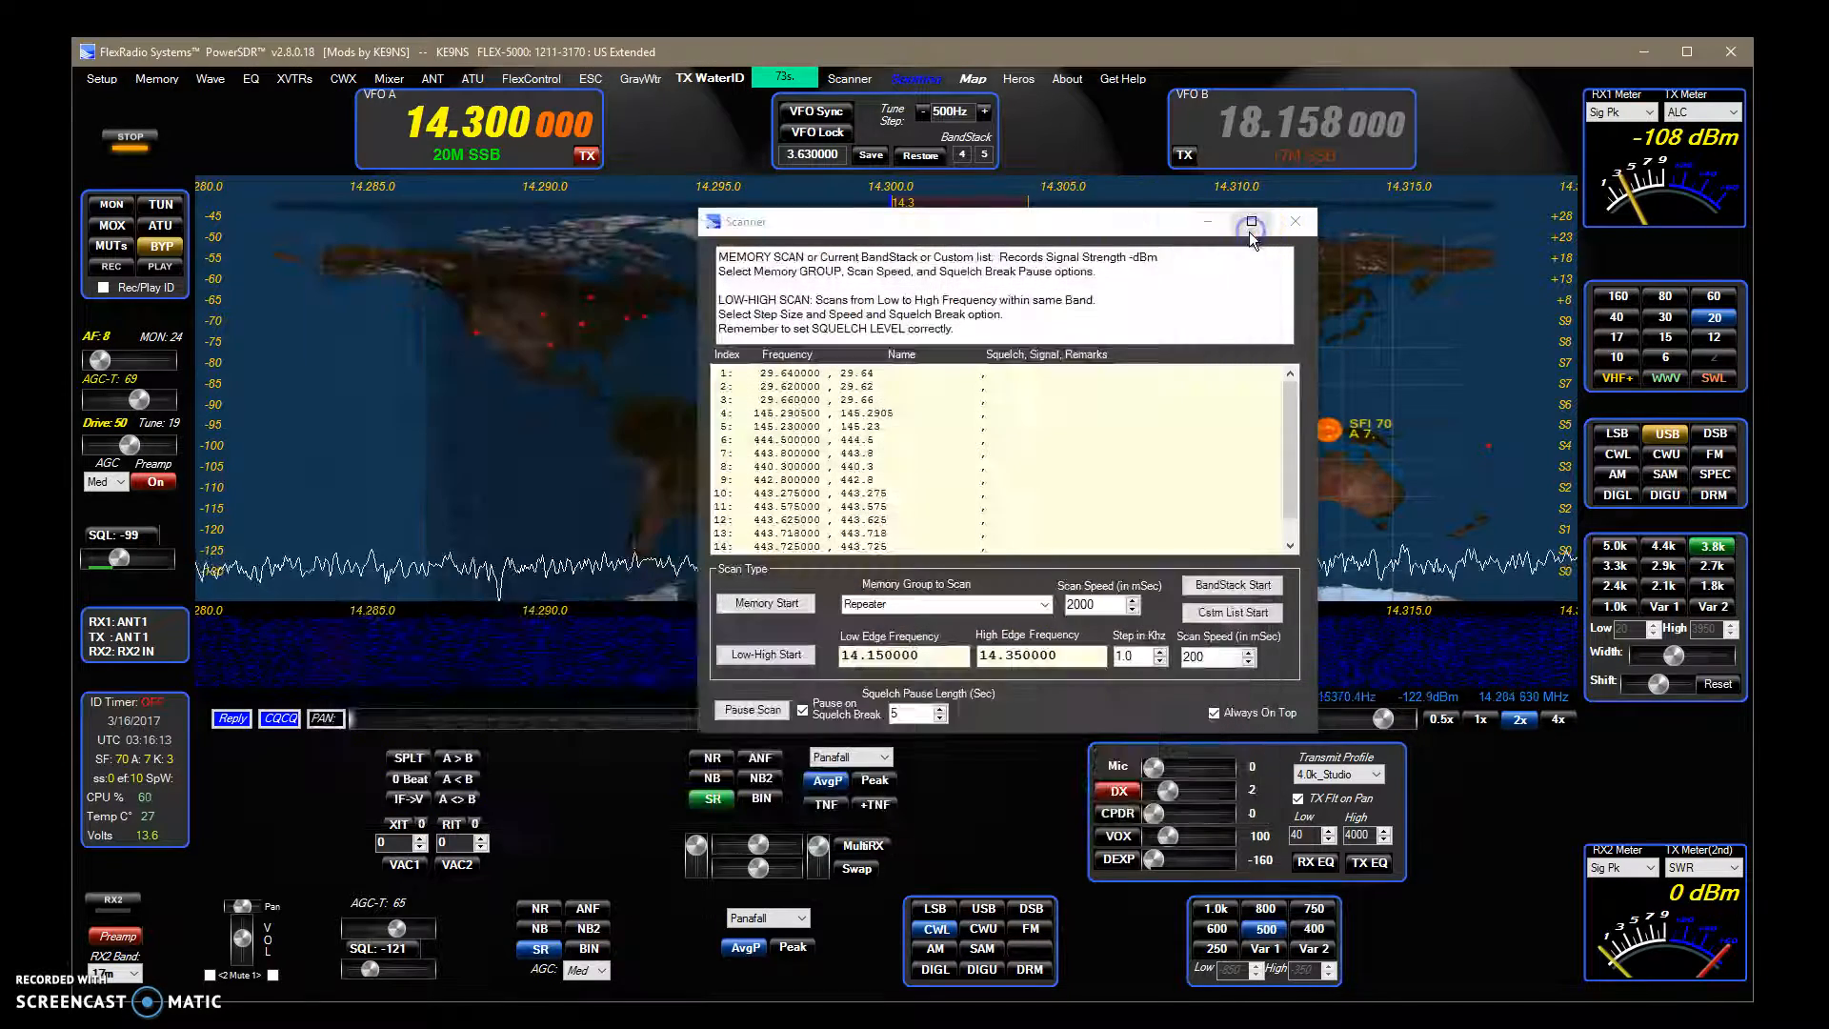
click(1045, 604)
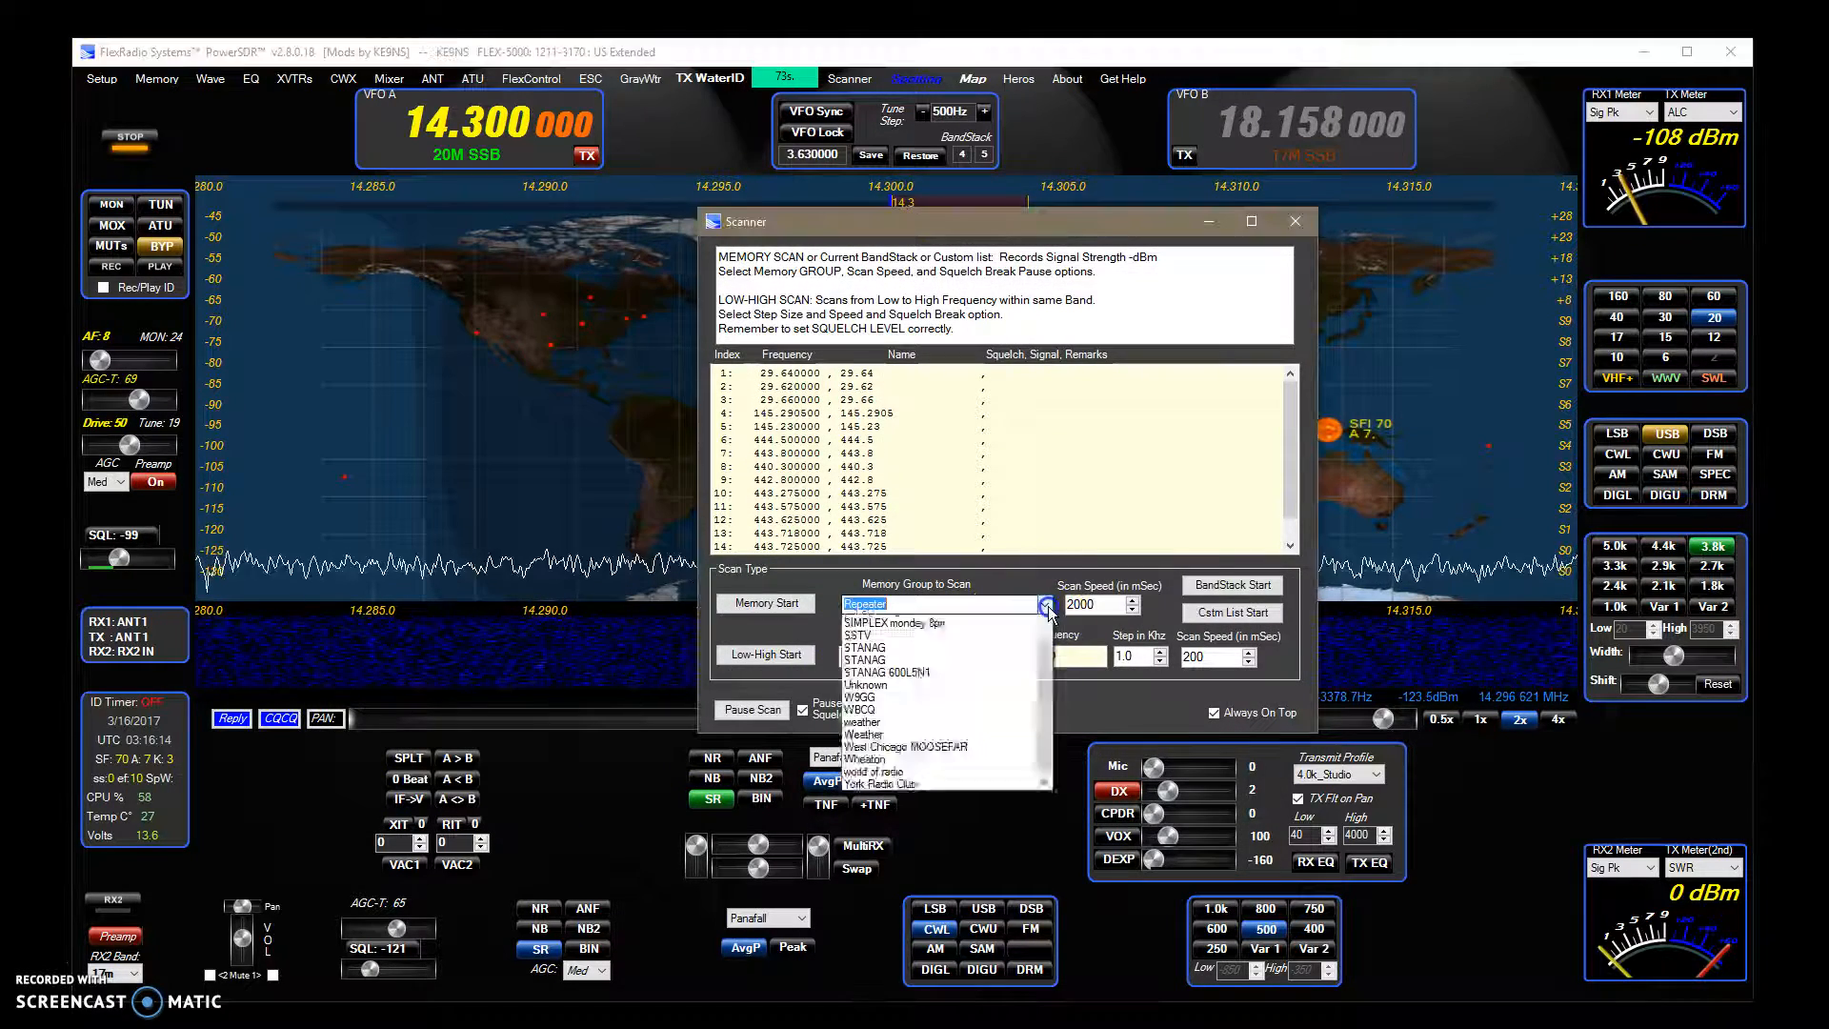
scroll(down, 3)
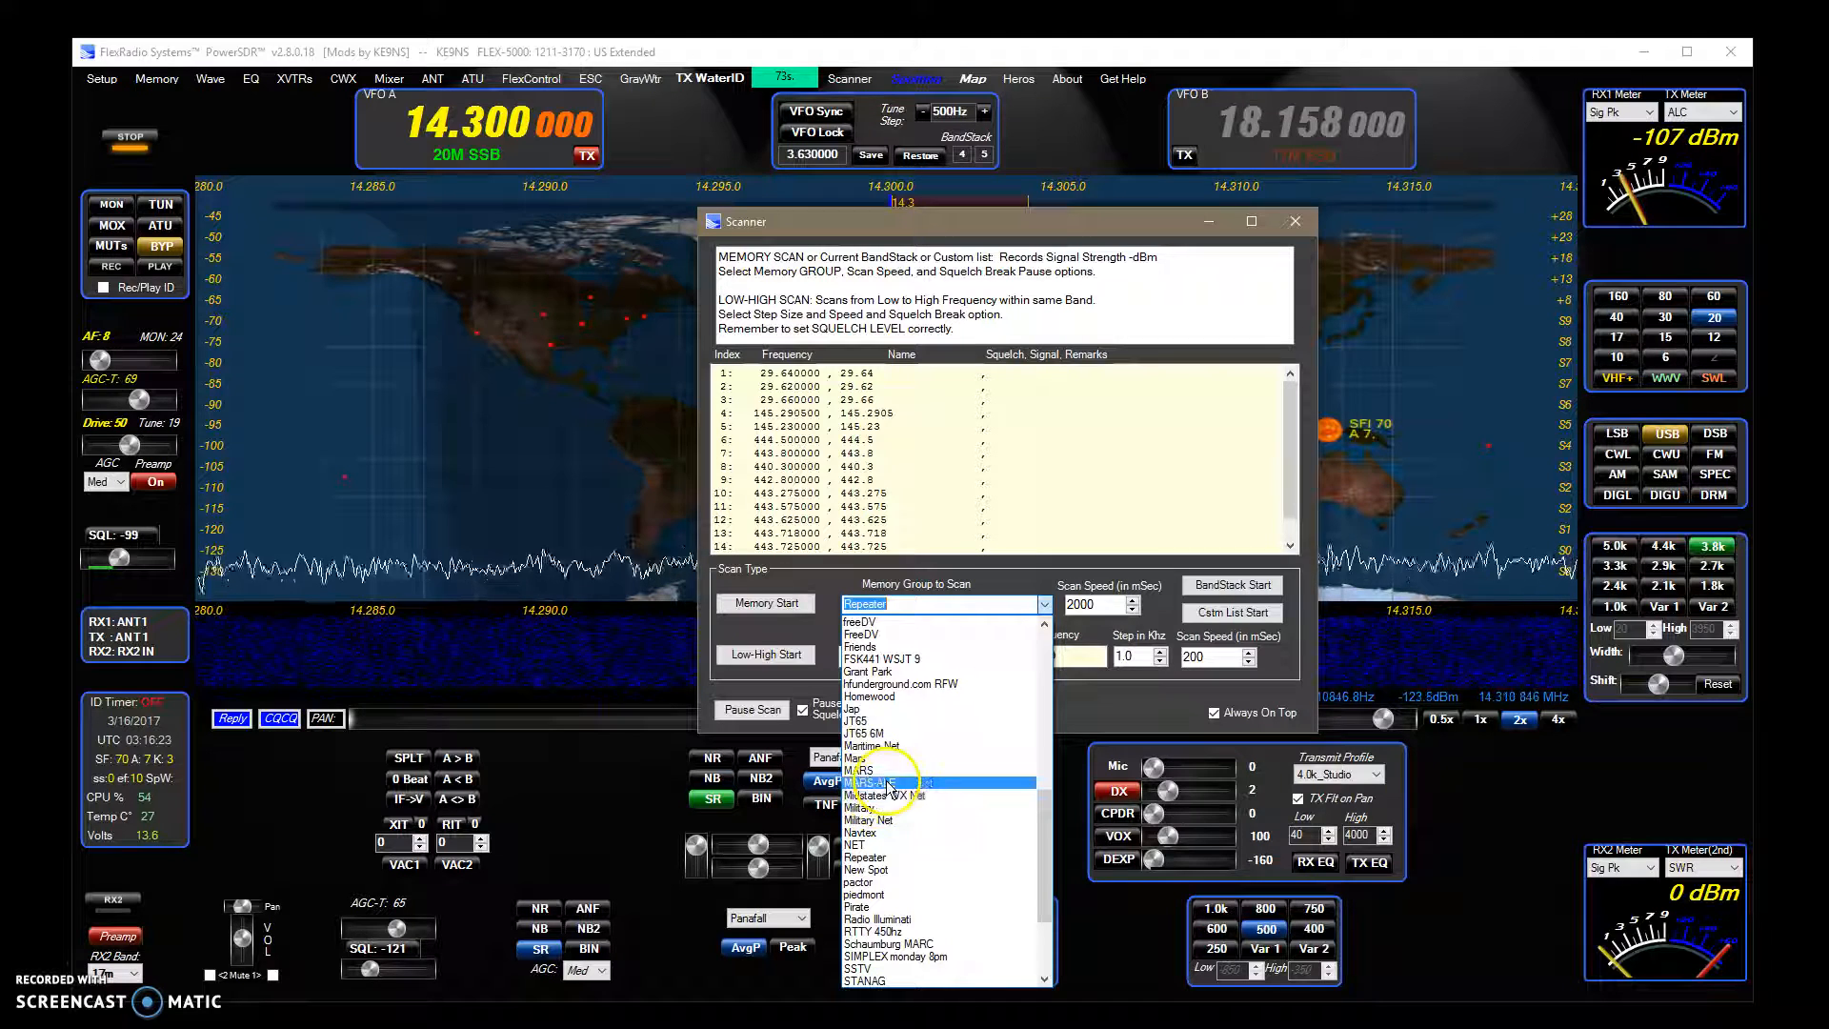
click(866, 781)
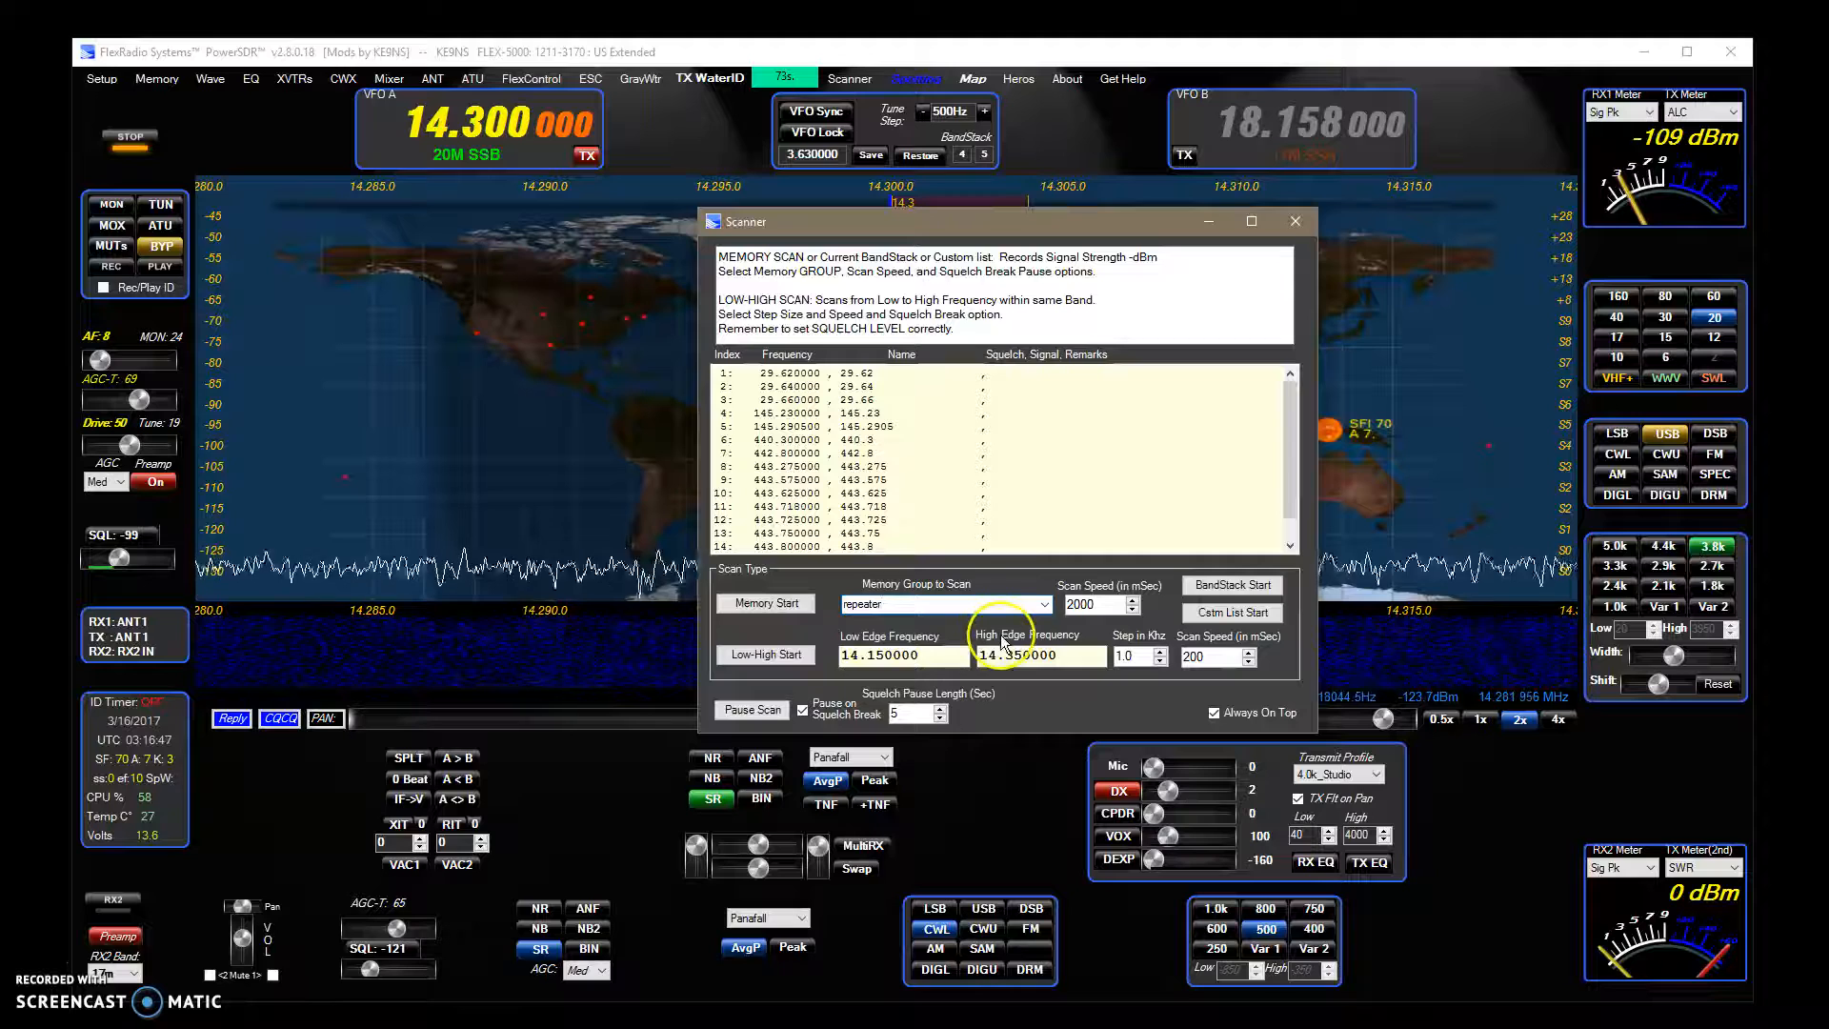
click(1040, 604)
text(ale)
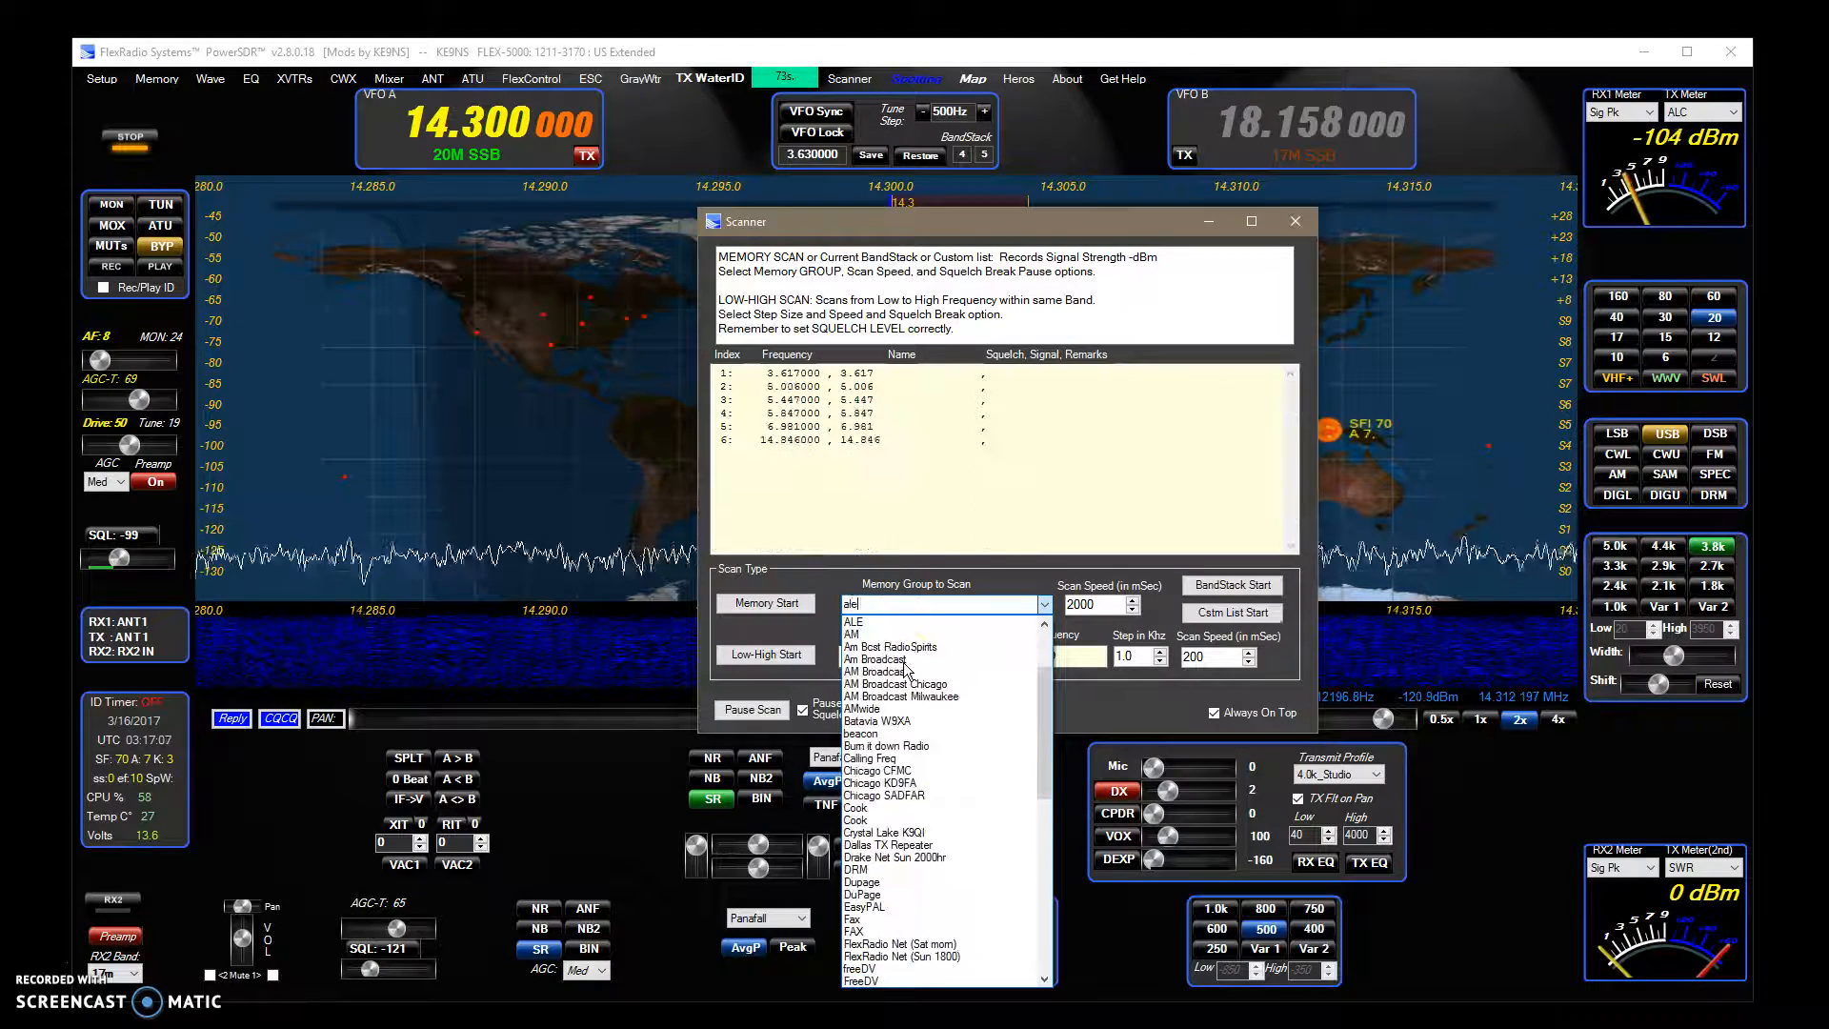
Select the ALE group and run Memory Start, logging signals for its six frequencies
click(854, 620)
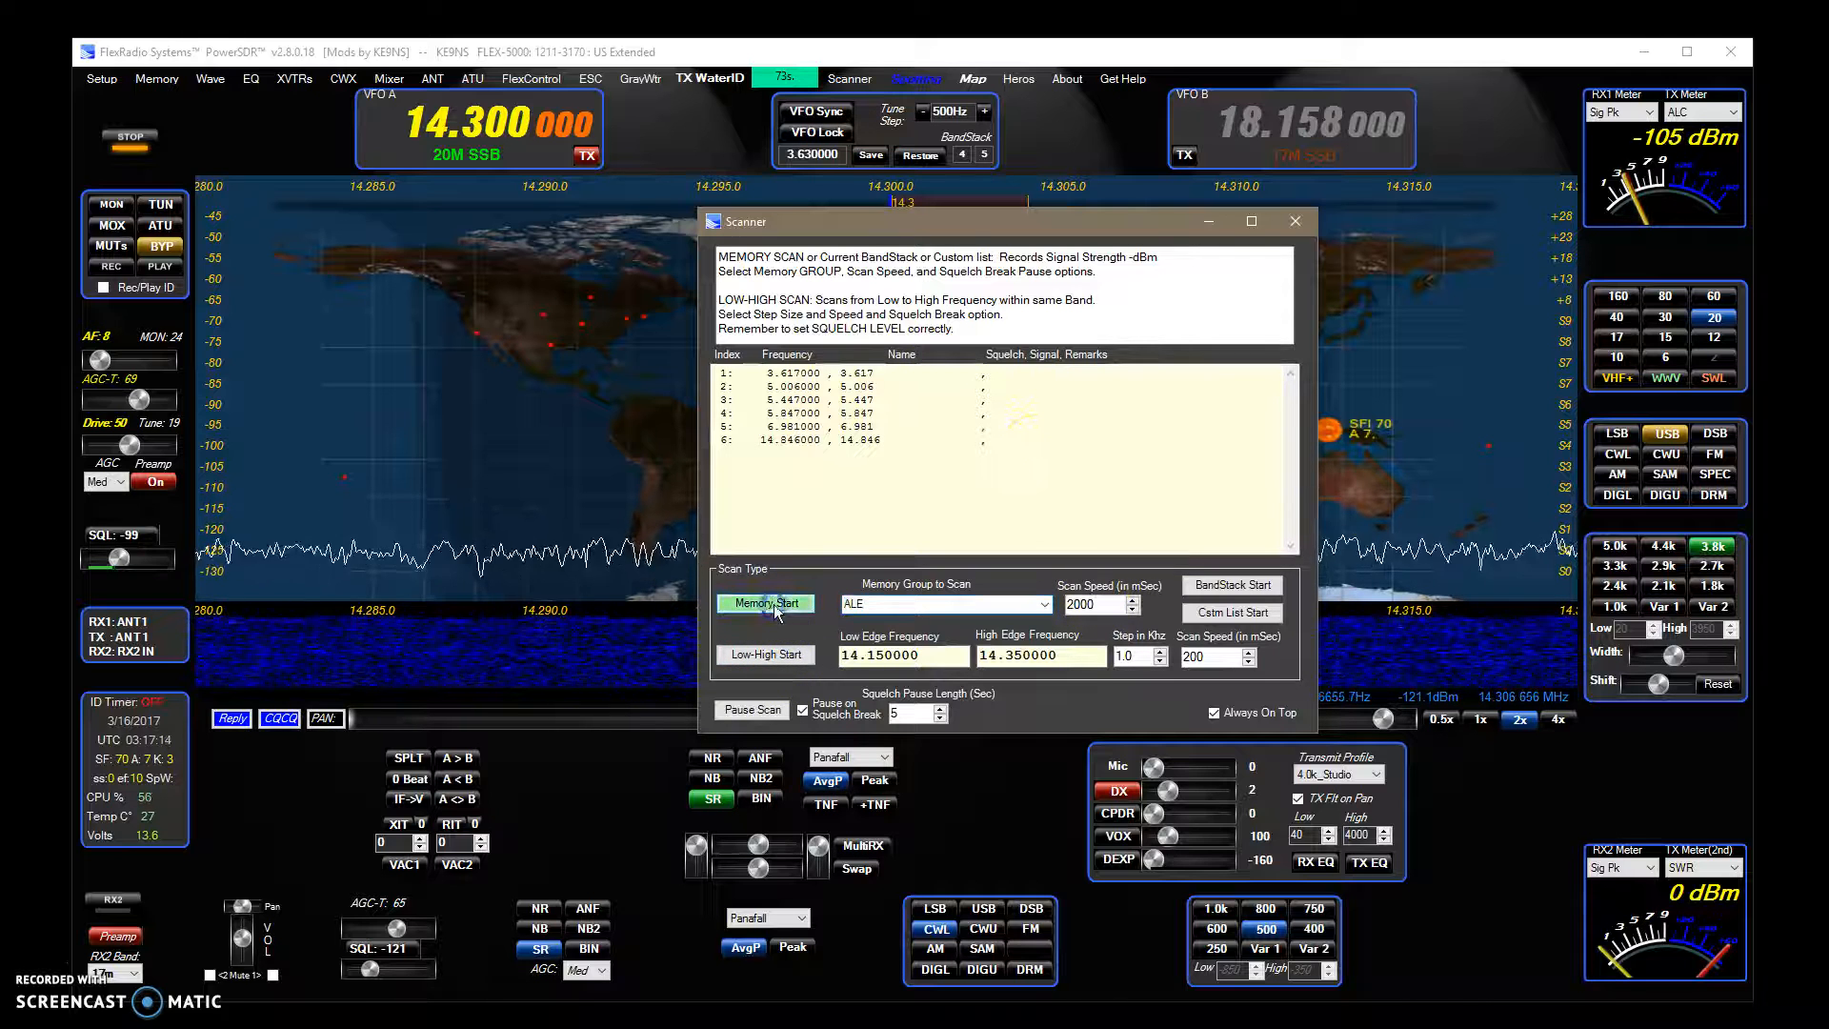
click(764, 603)
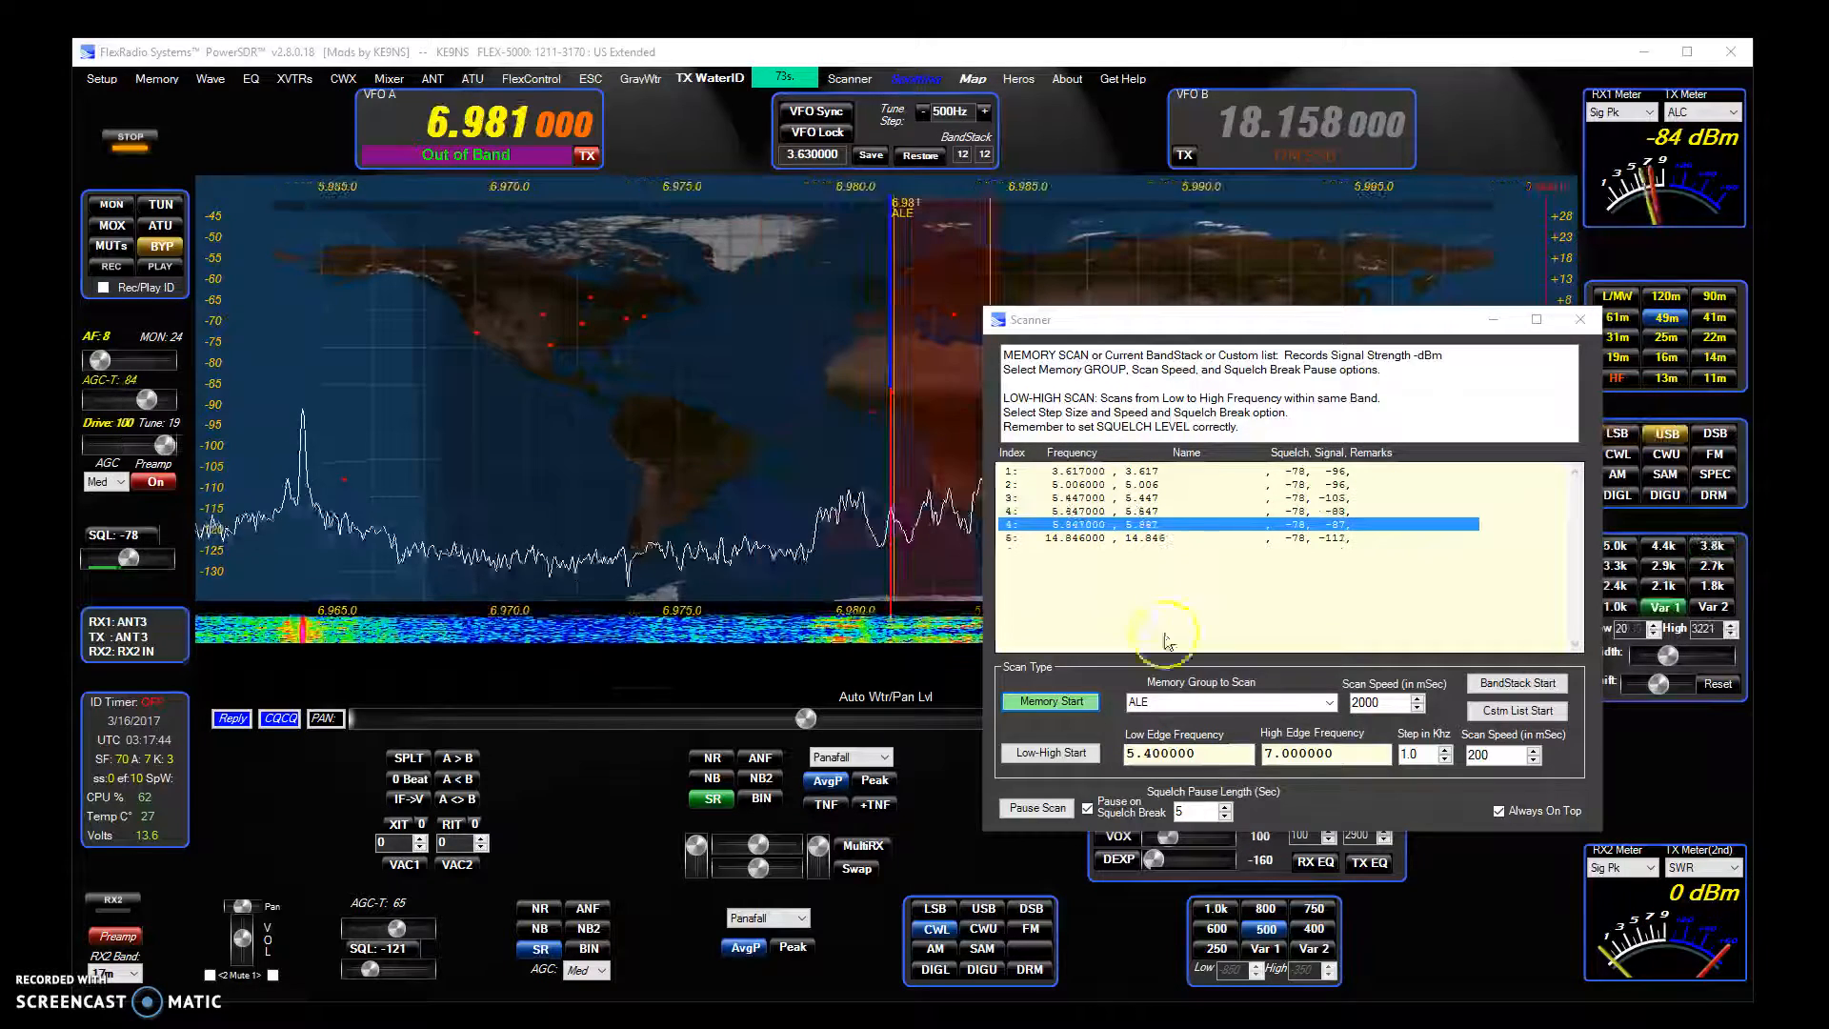
click(1049, 702)
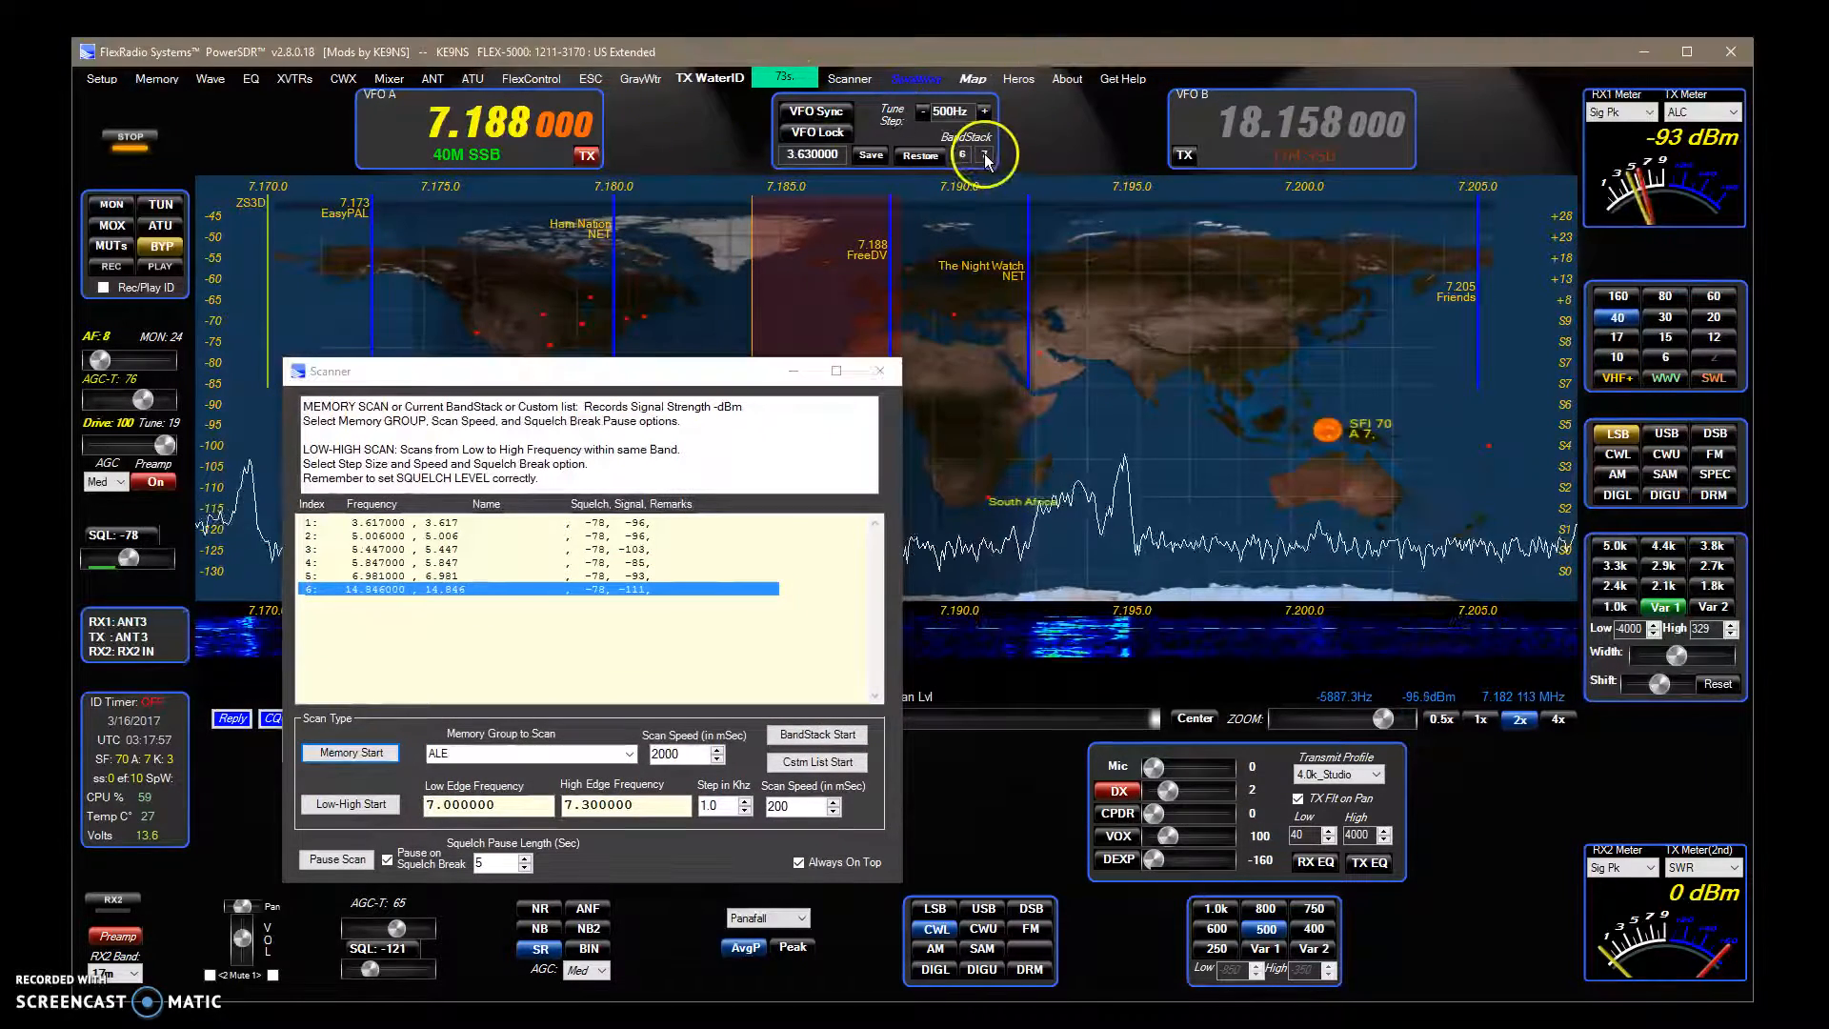
Show the 40 m BandStack panel and scan its seven frequencies with BandStack Start
click(986, 155)
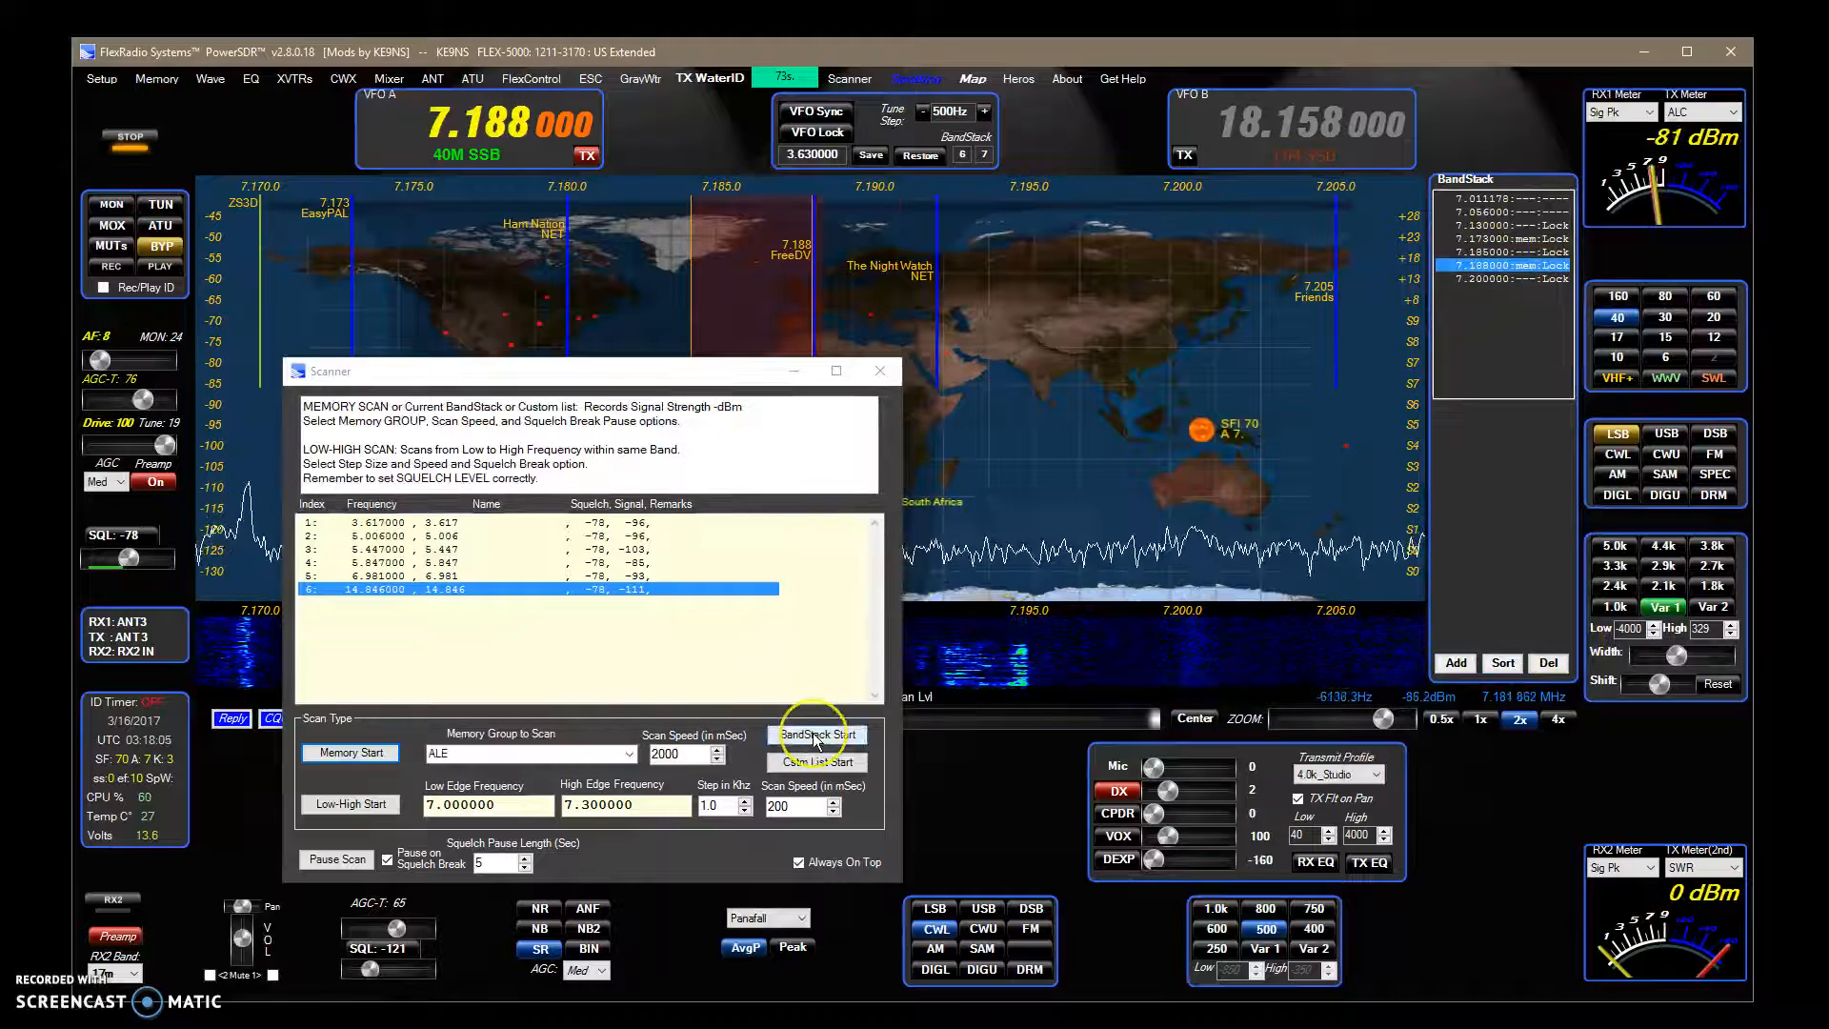
click(816, 733)
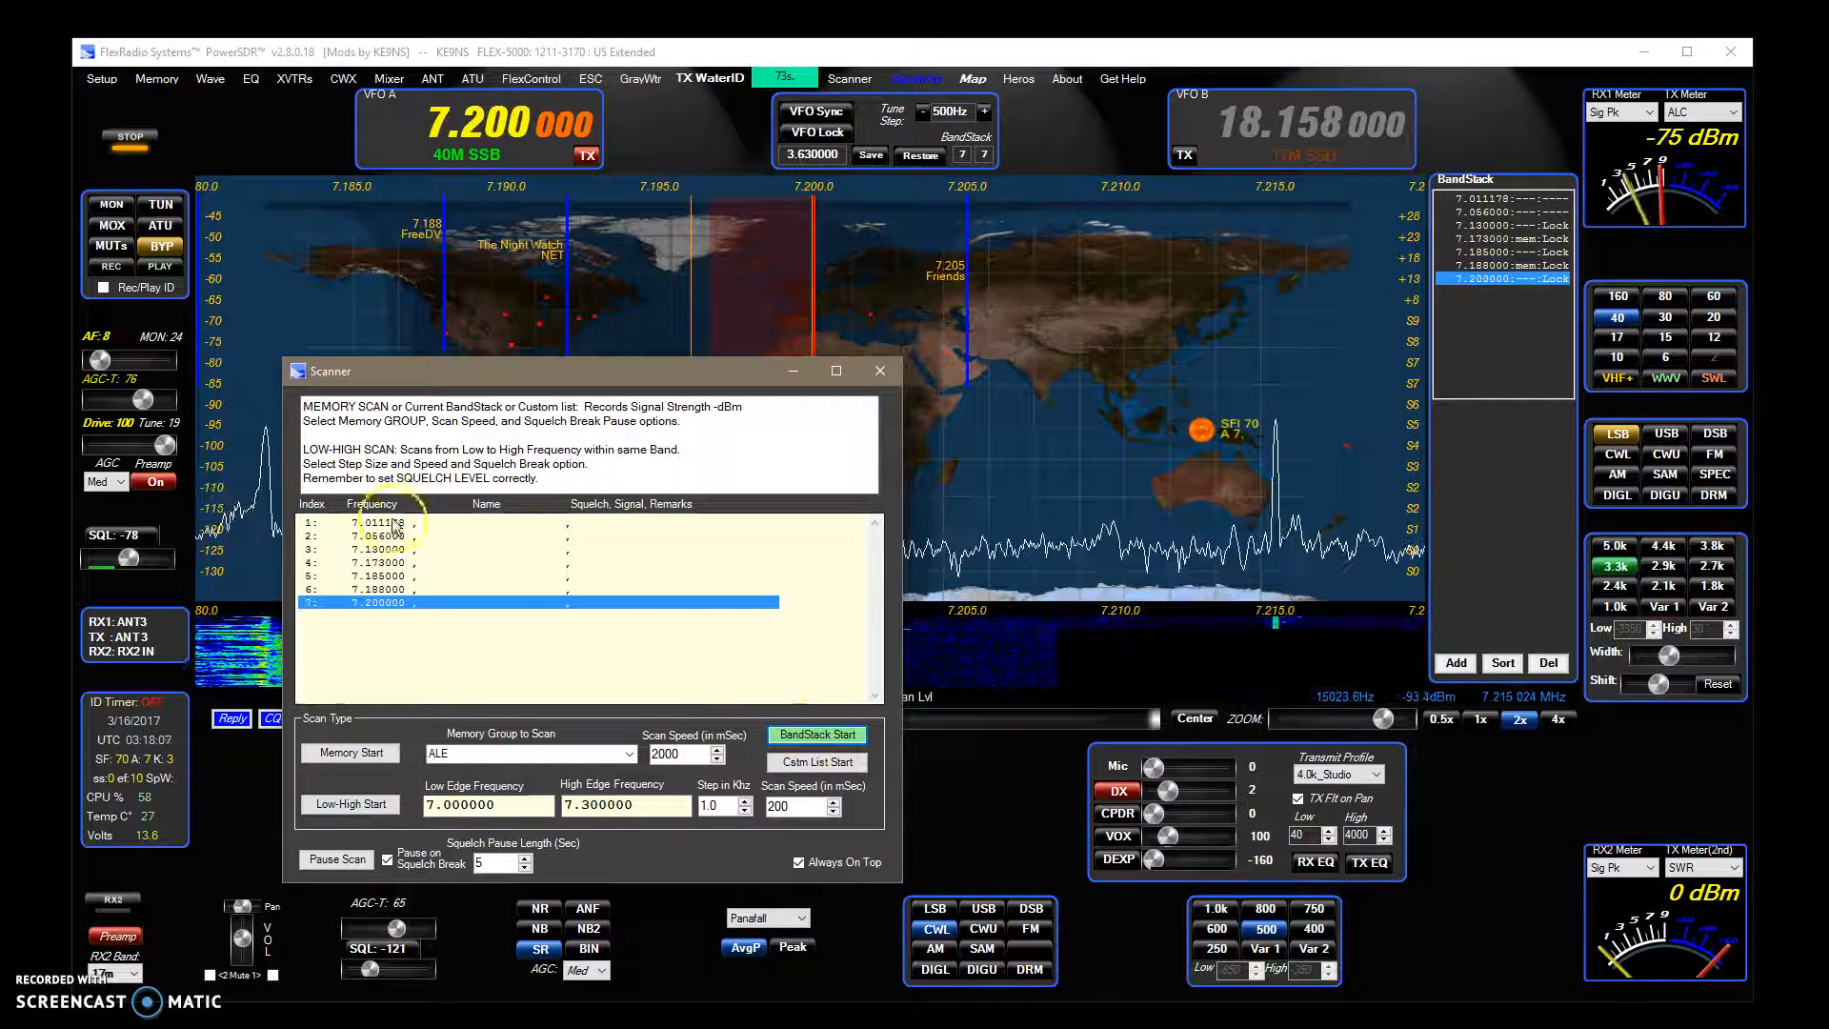
click(396, 521)
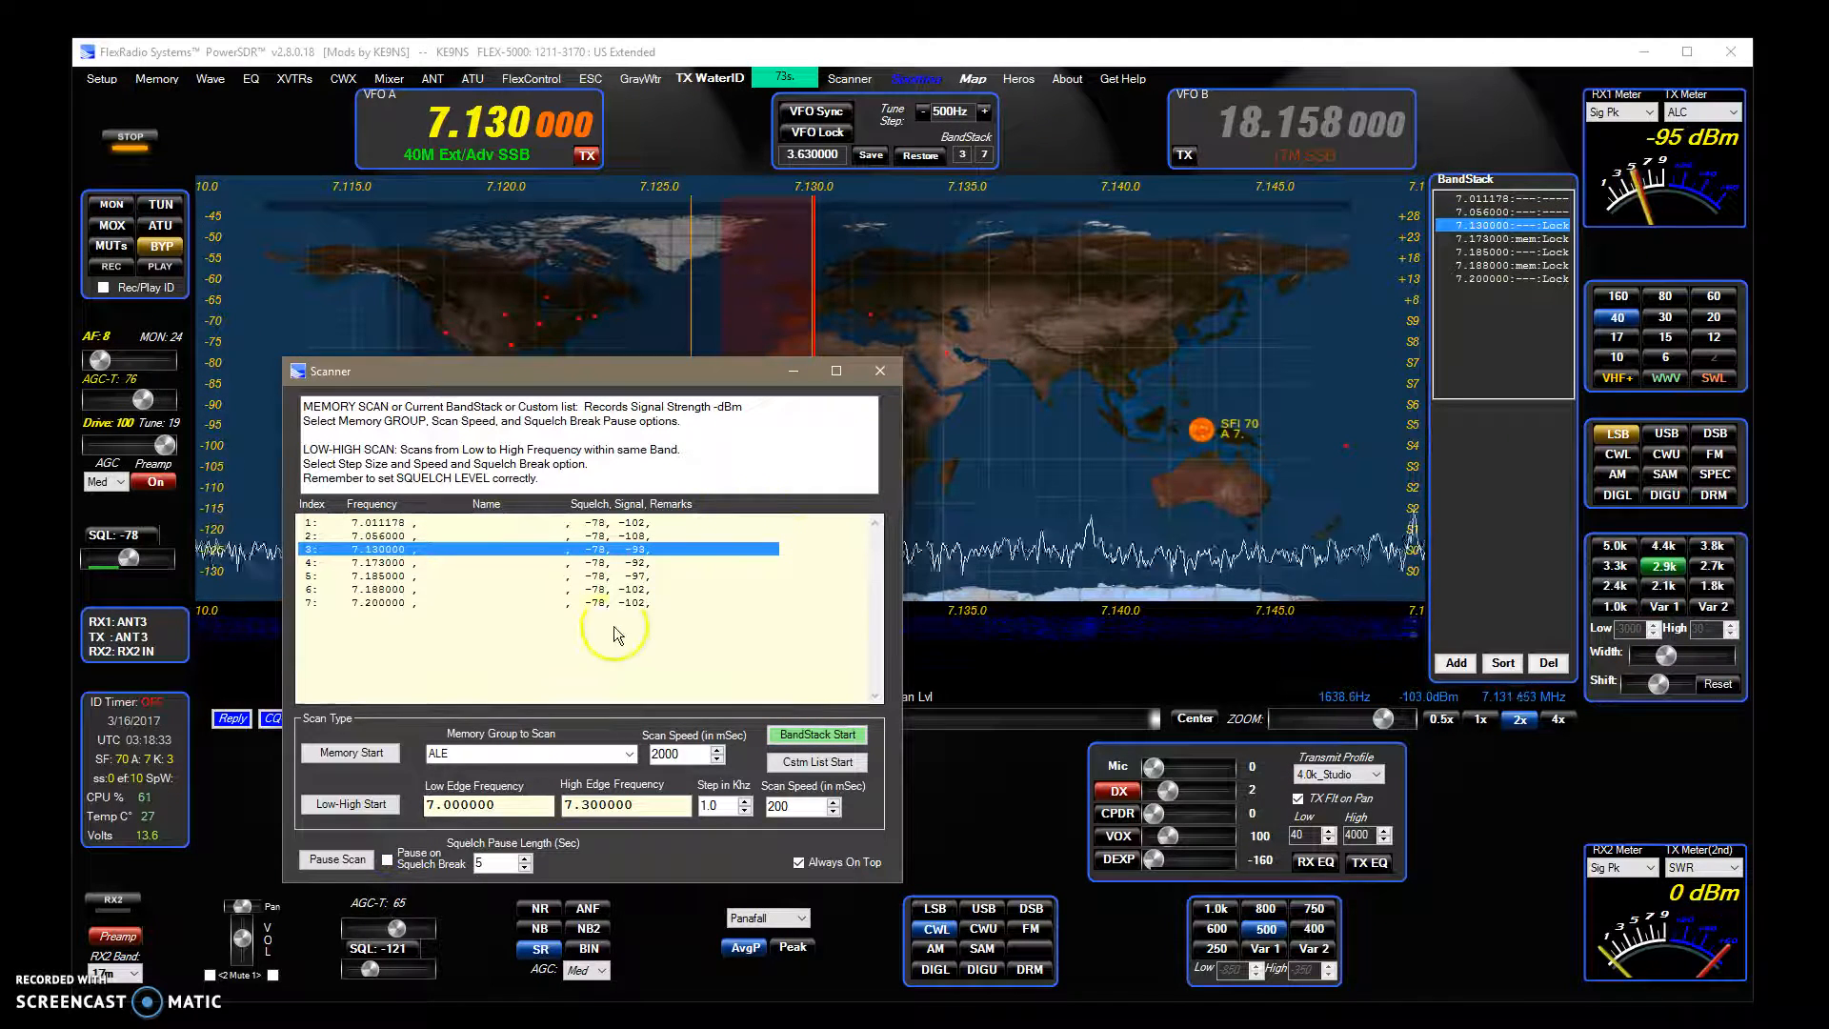
click(388, 858)
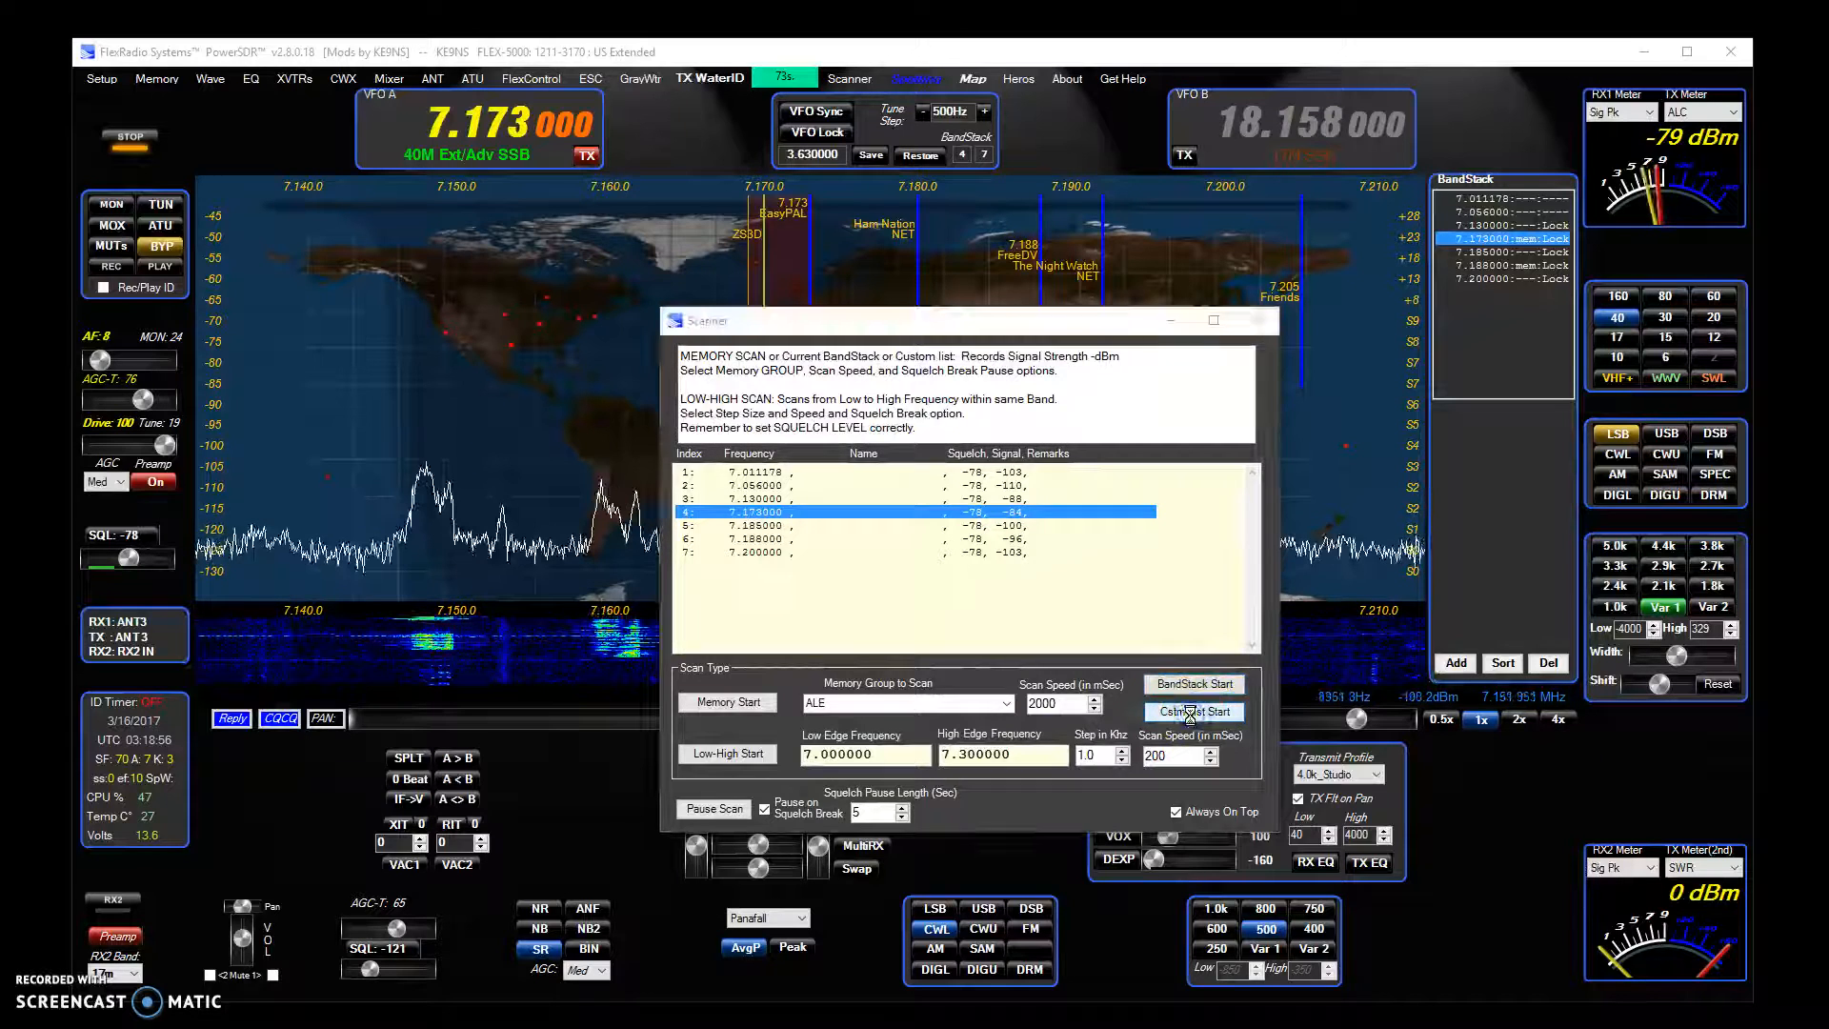
Start Cstm List Start and open CUSTOM_MEM_SCANNER_EXAMPLE.txt in Notepad via right-click
click(1194, 712)
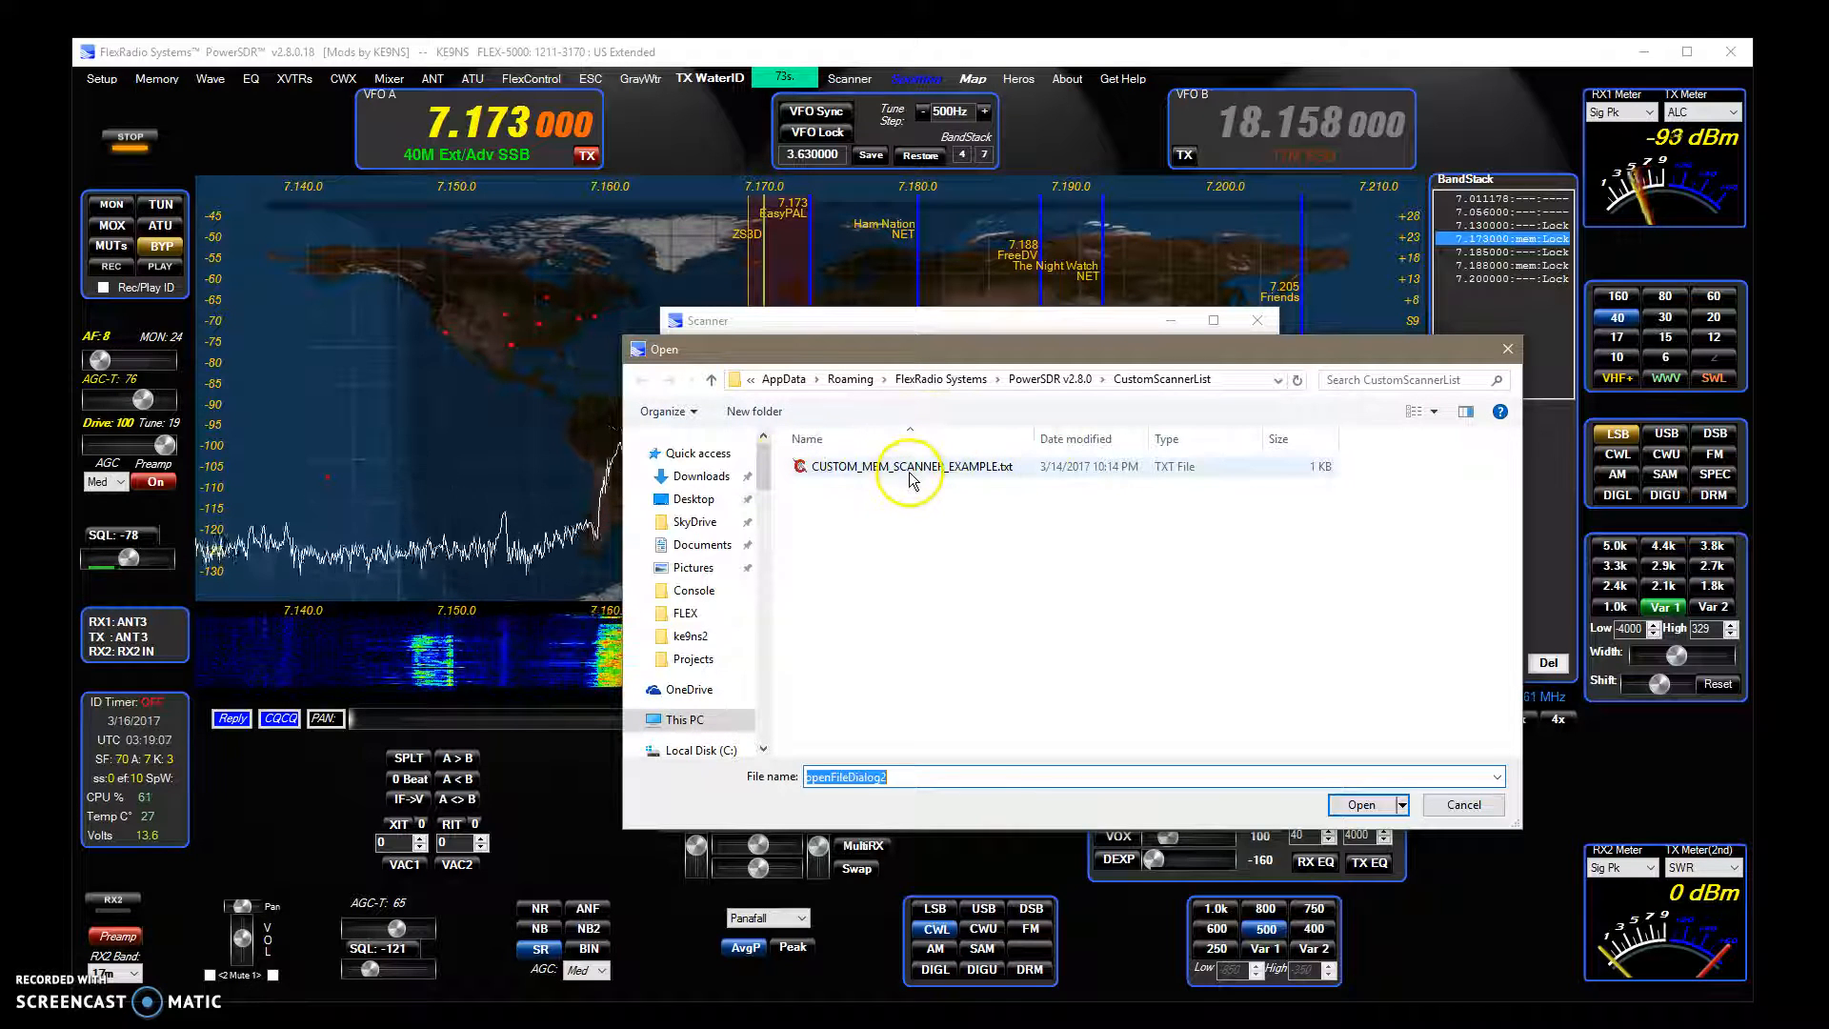
right_click(910, 466)
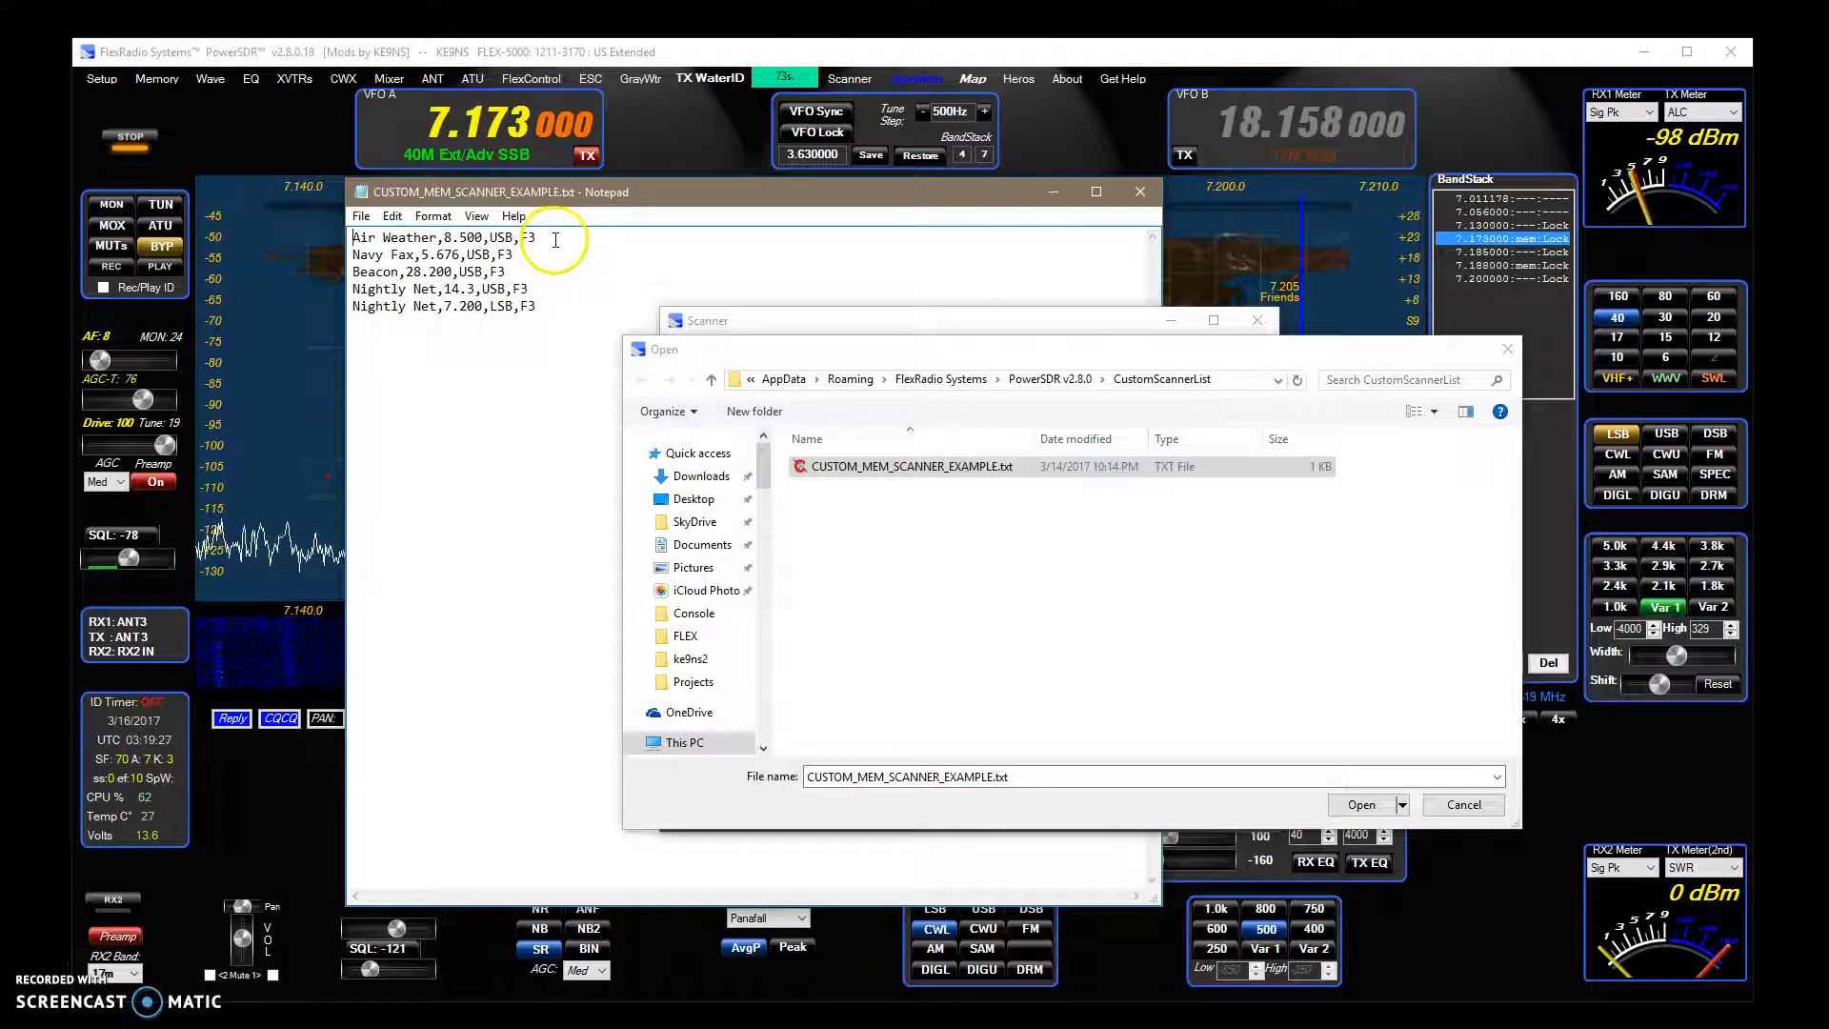
mouse_move(1514, 540)
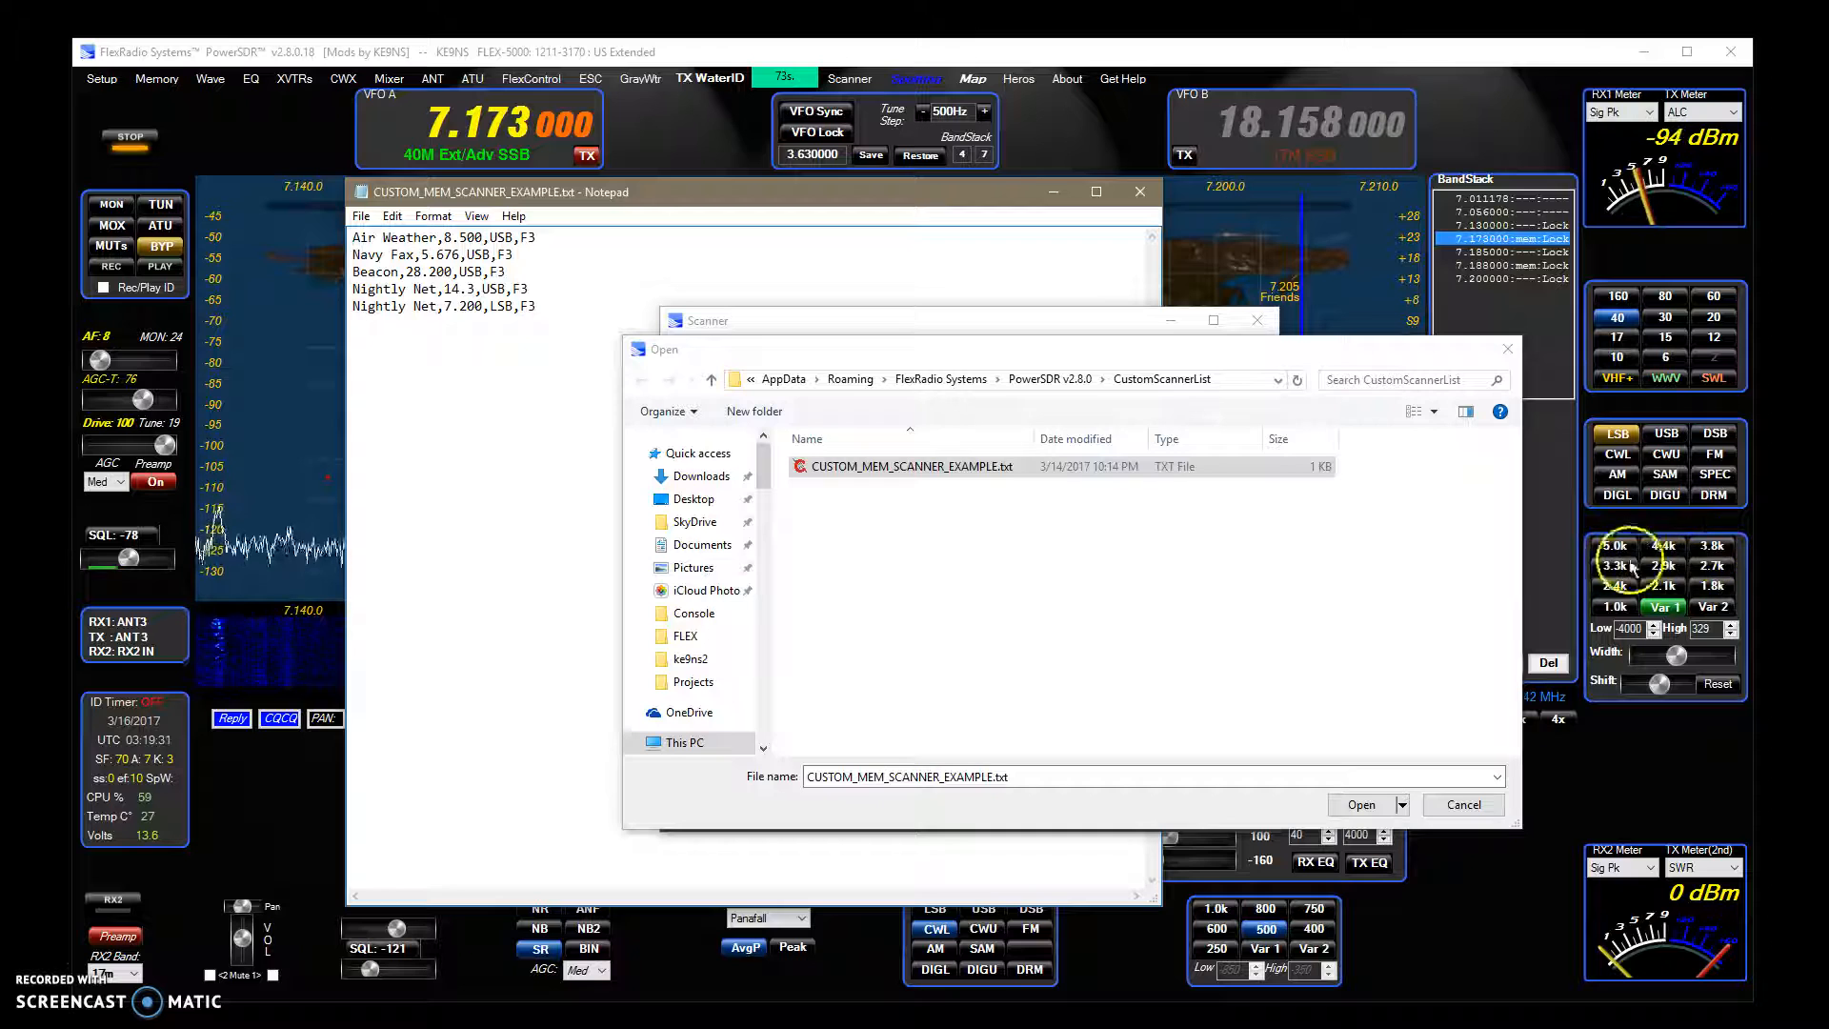
mouse_move(391, 222)
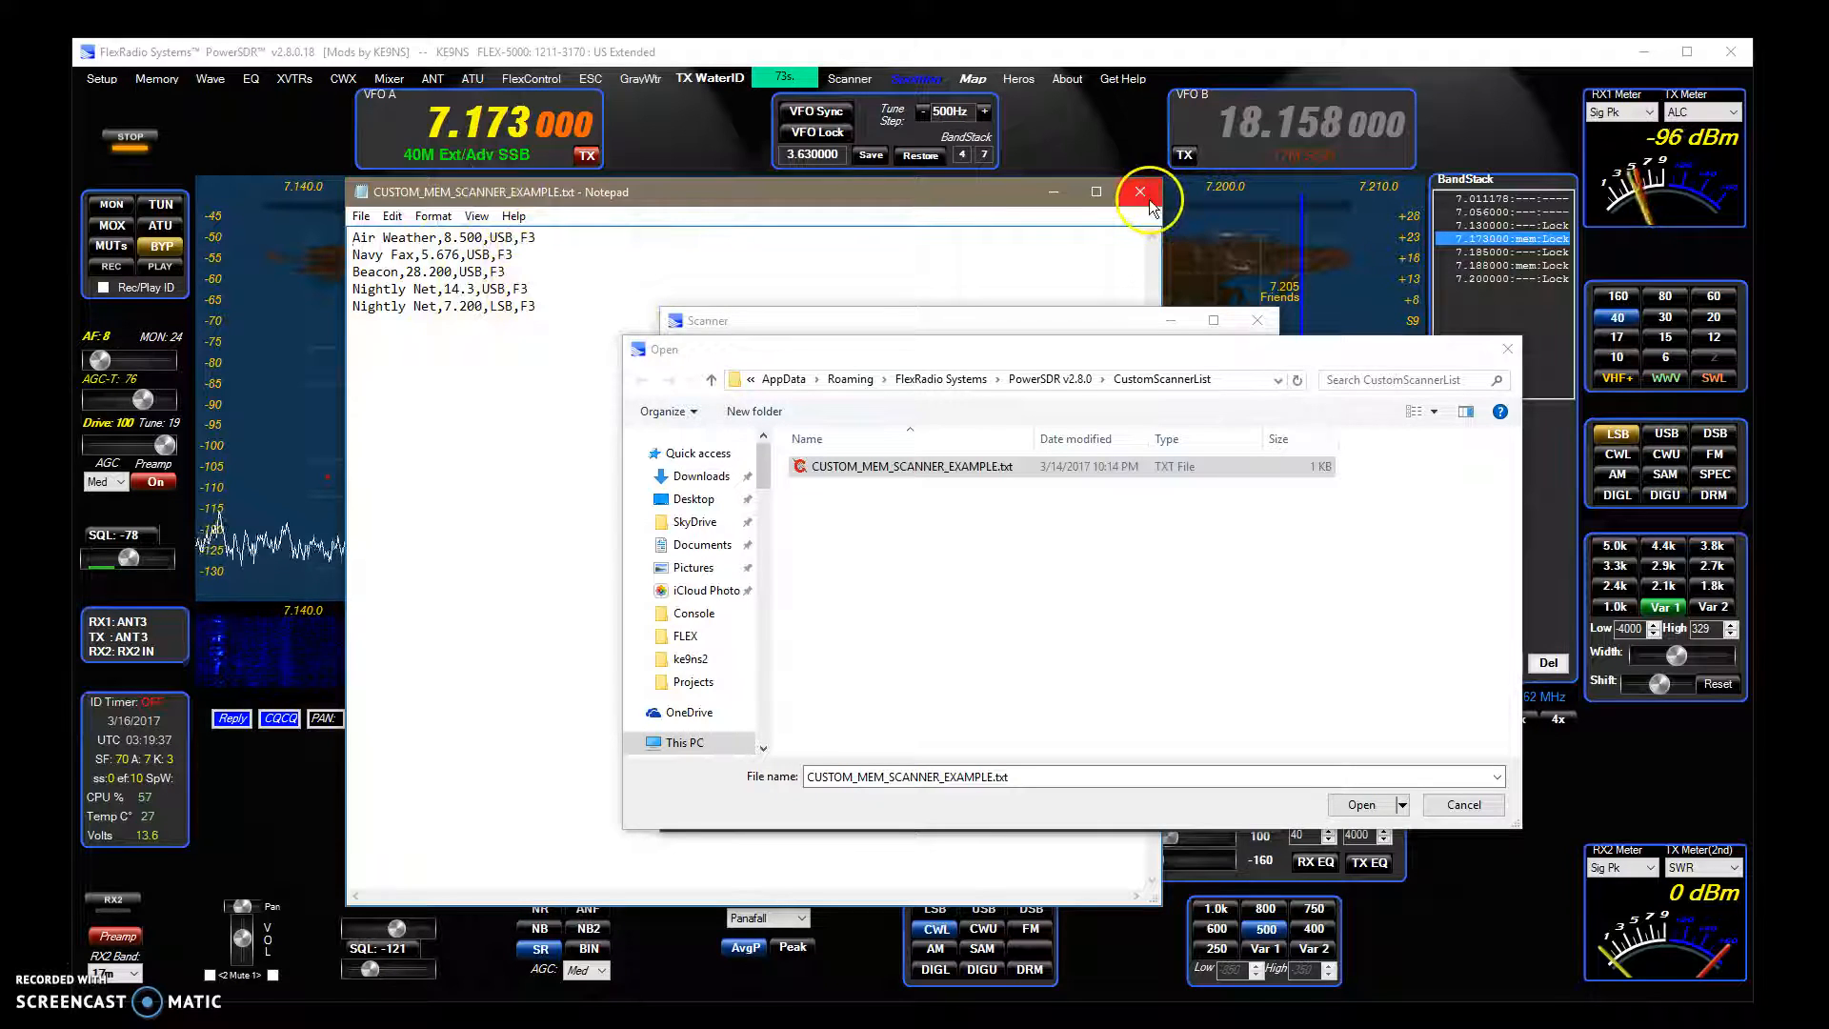
Close the Notepad example and load its five custom frequencies into the scanner
click(1140, 191)
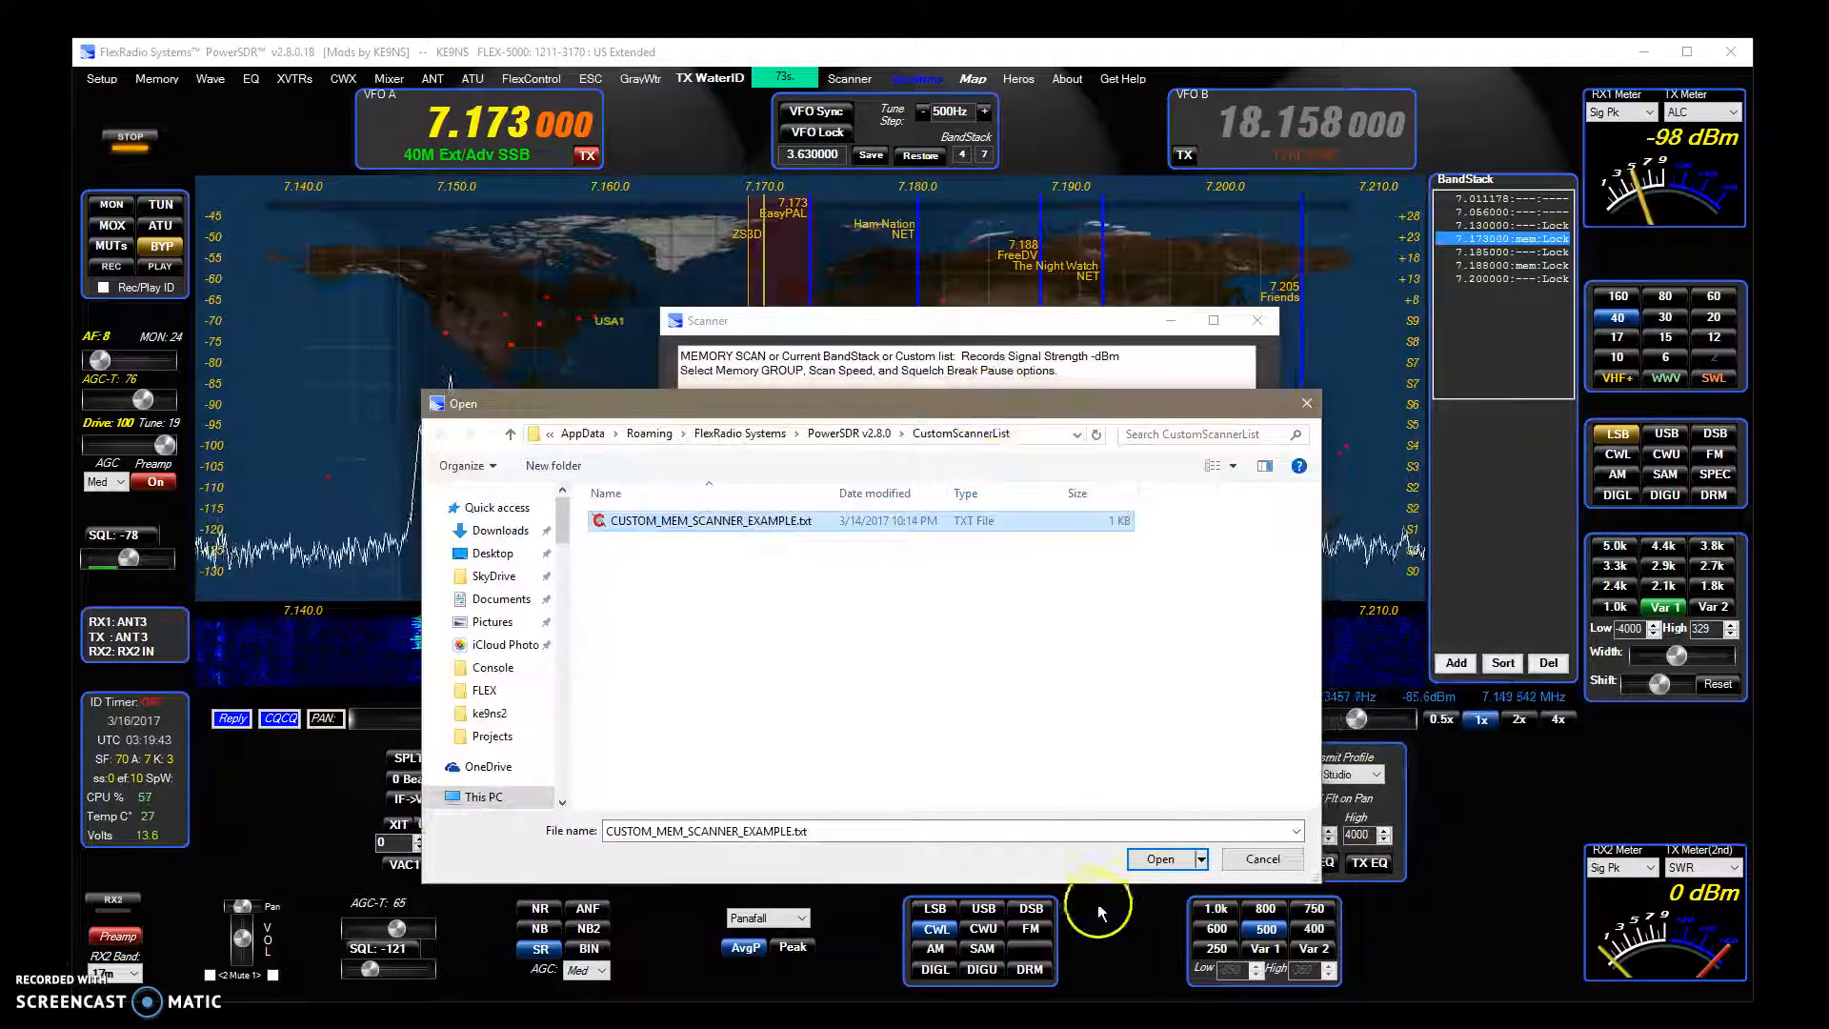
click(1158, 858)
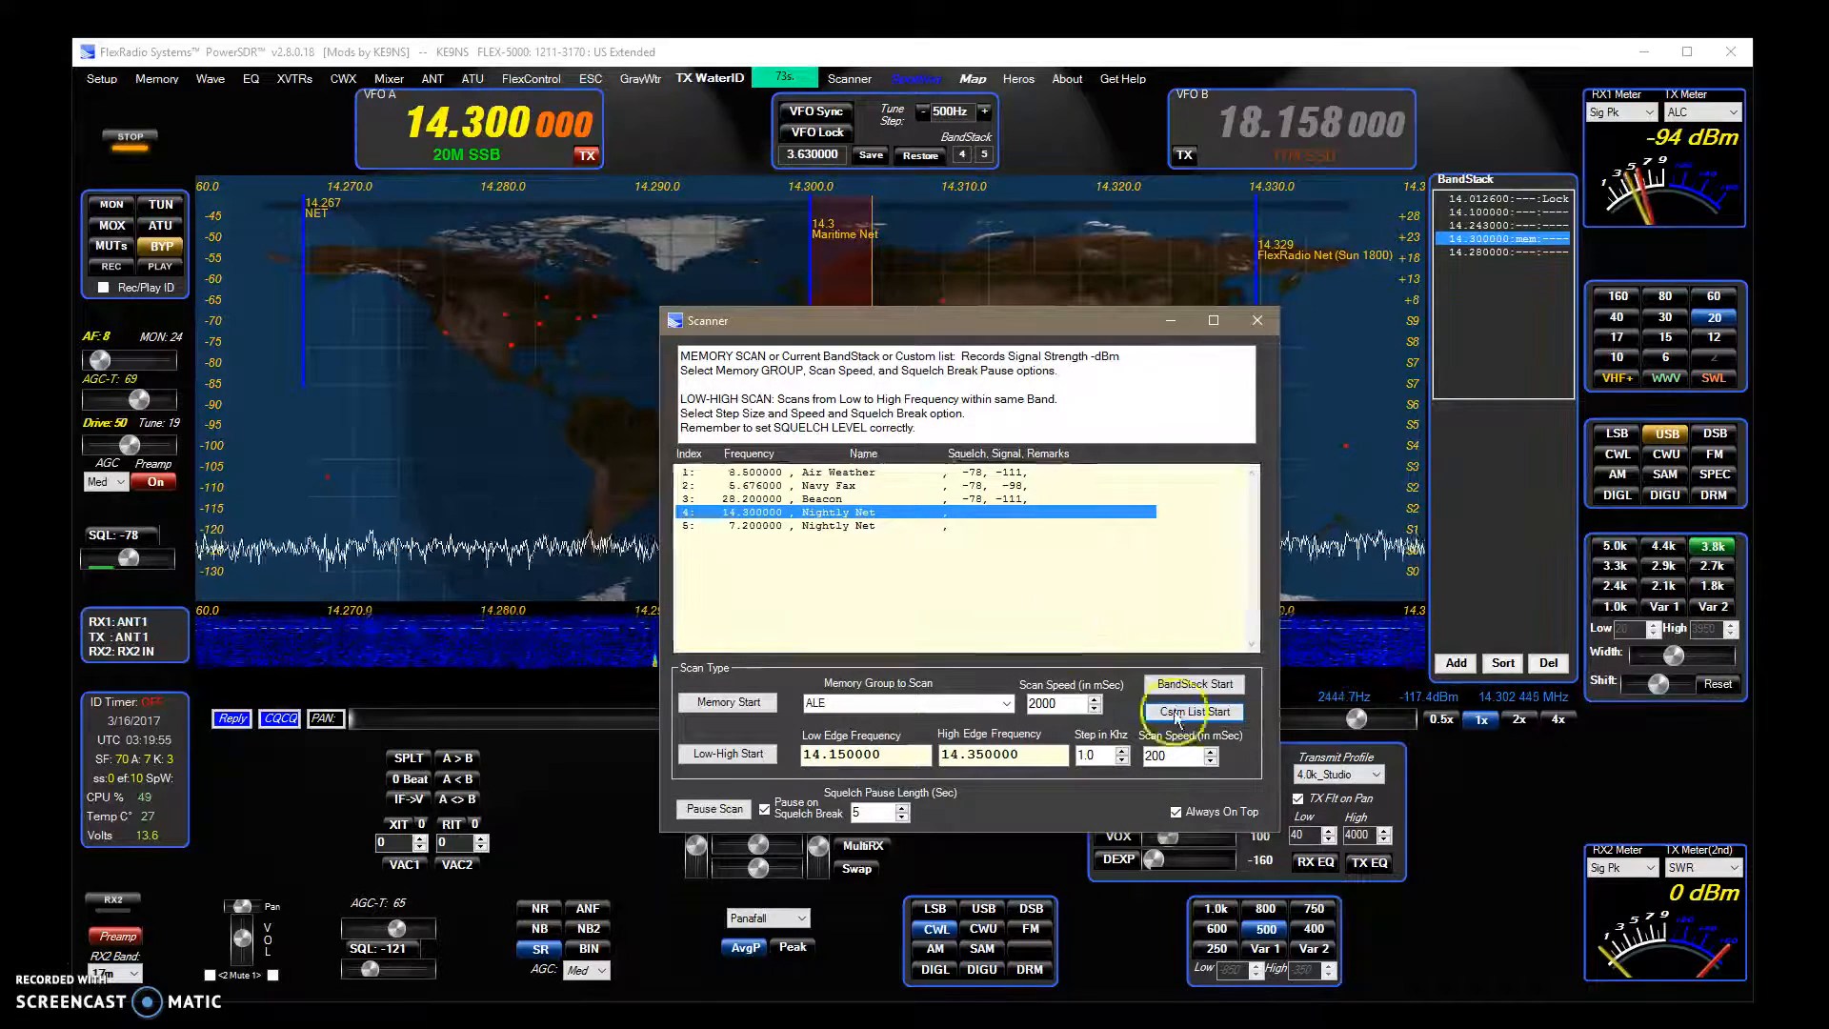
mouse_move(1191, 711)
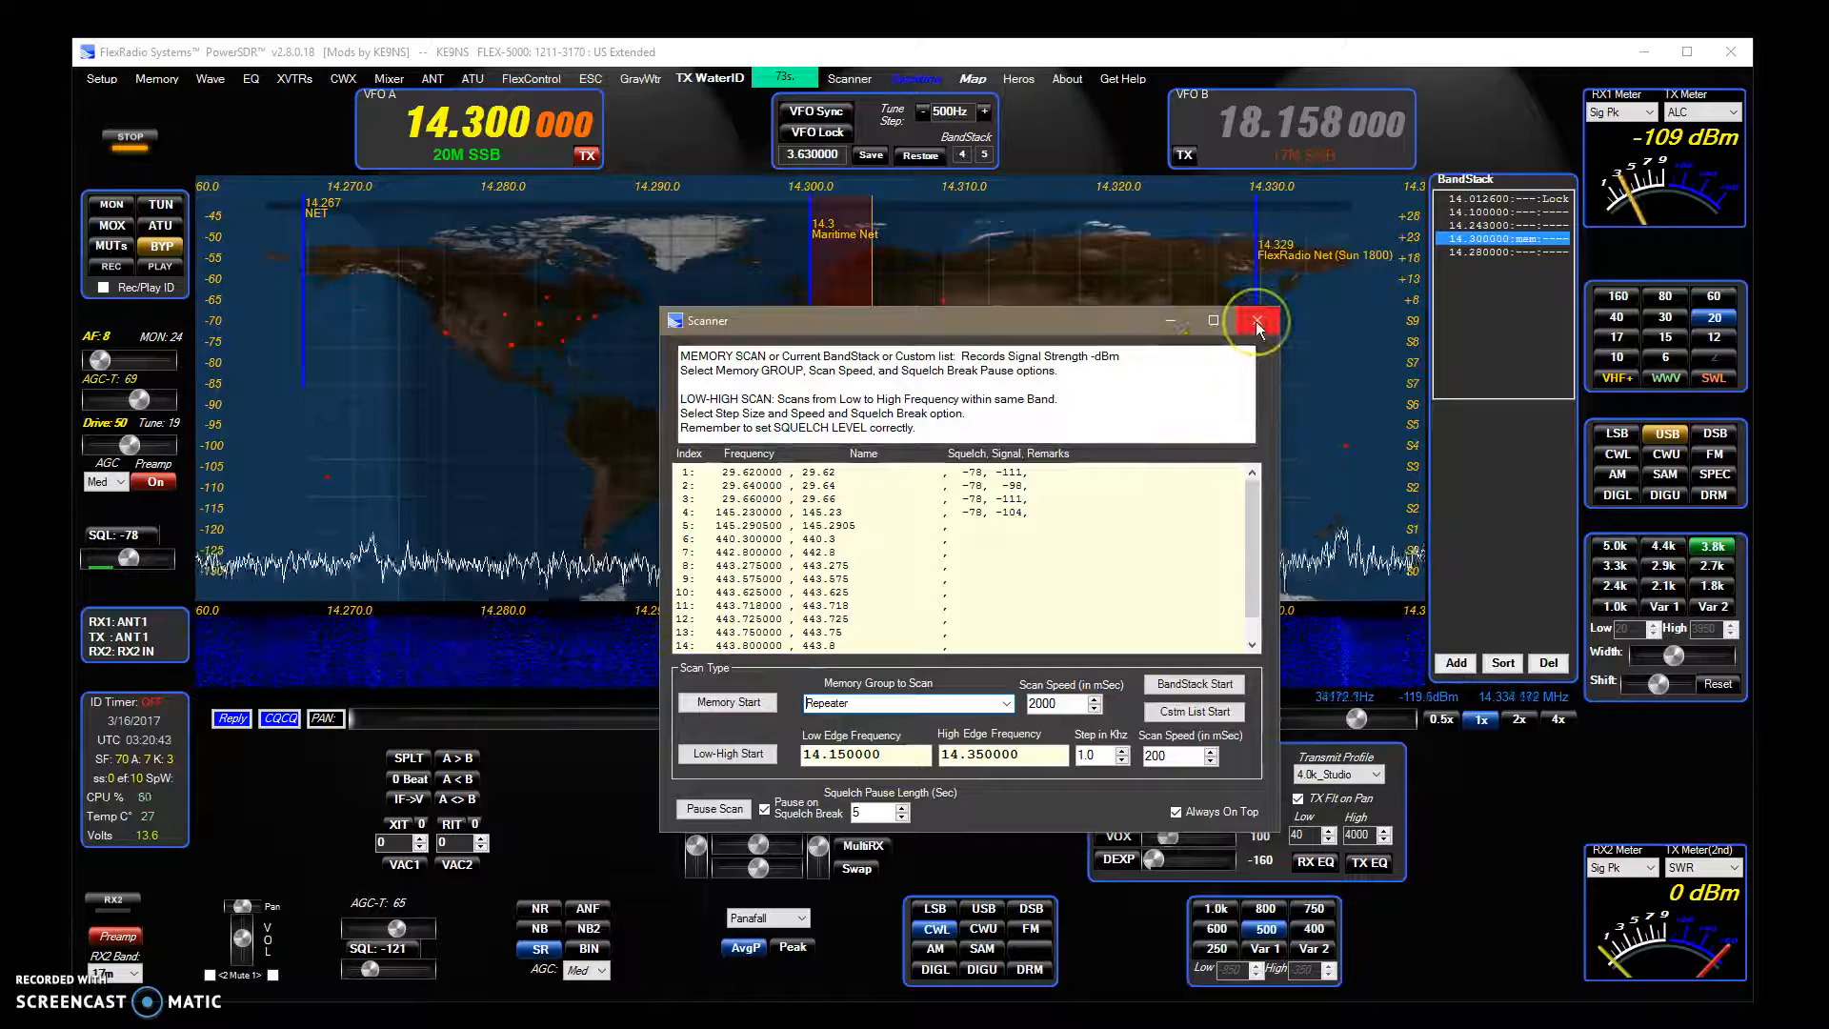
Close the Scanner window, leaving the main display tuned at 14.300 MHz
click(1258, 321)
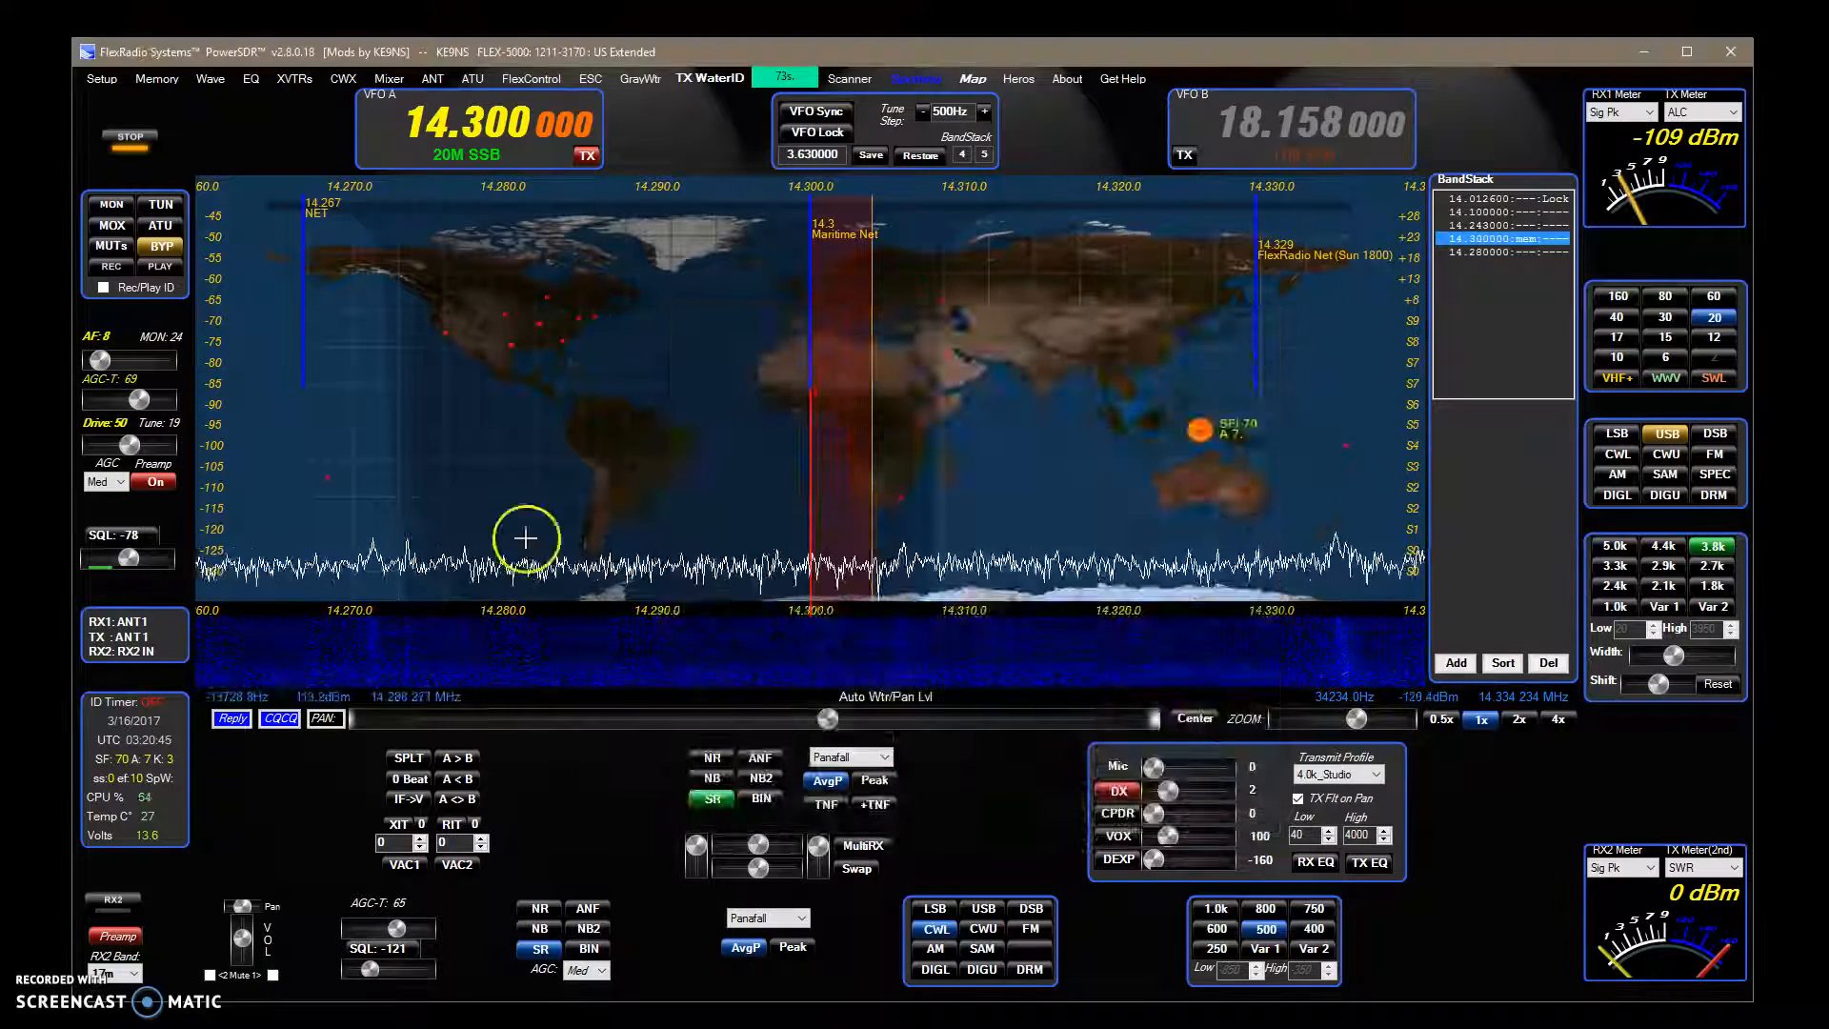